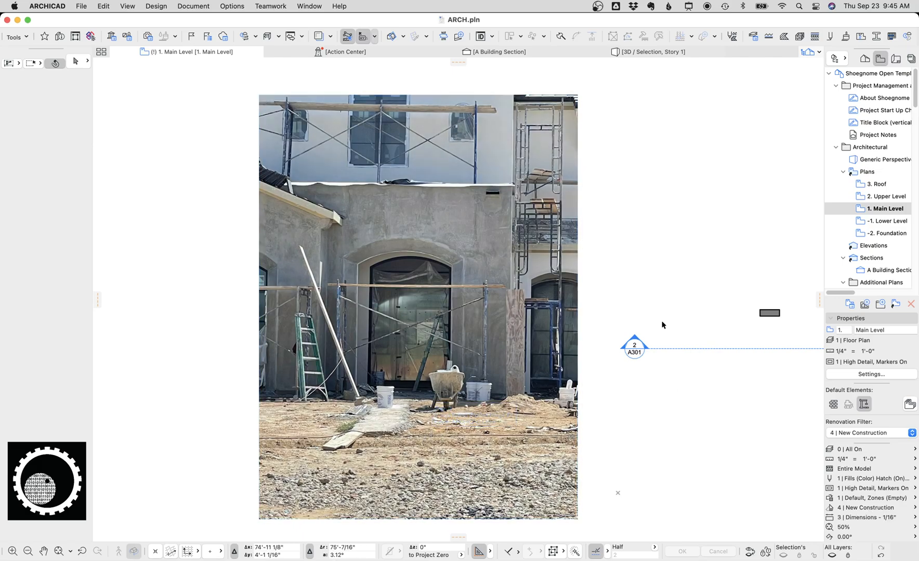
mouse_move(688, 311)
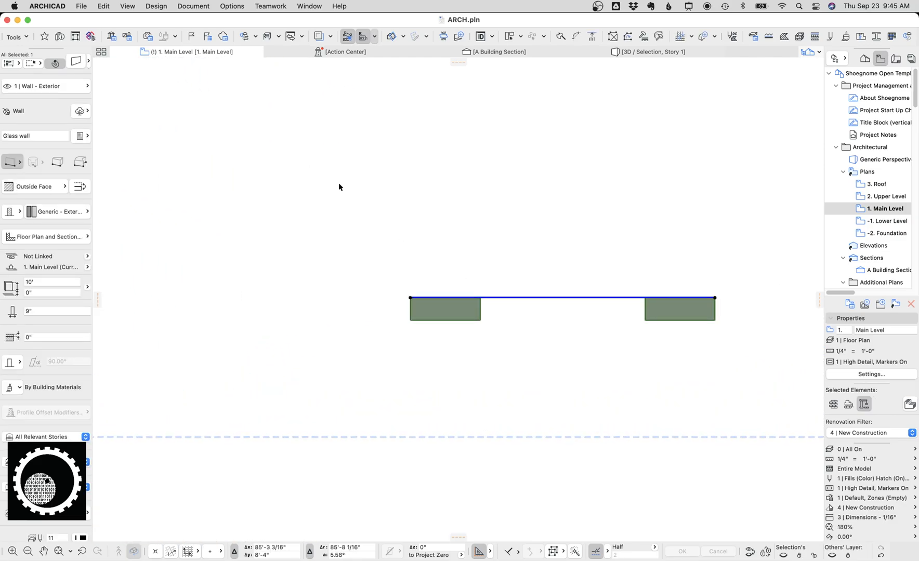
mouse_move(462, 309)
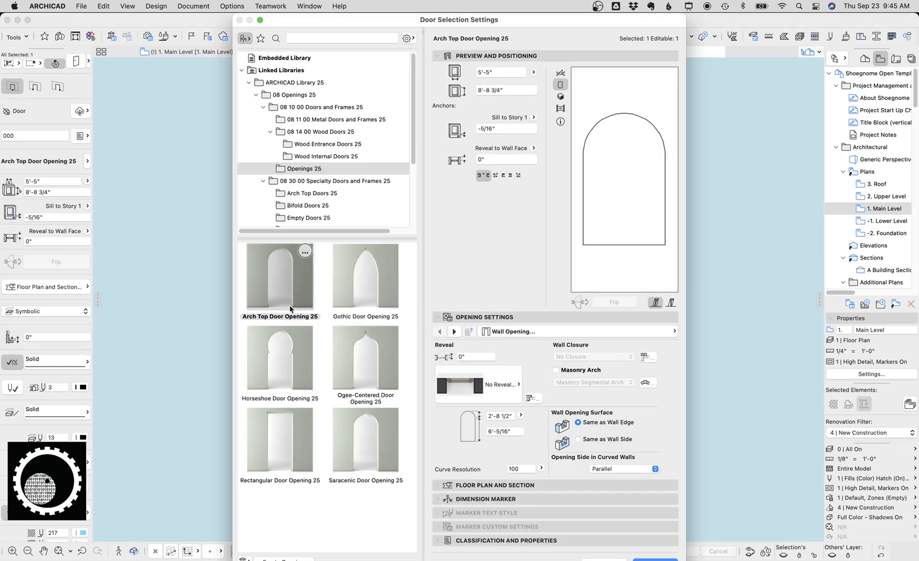
mouse_move(295, 320)
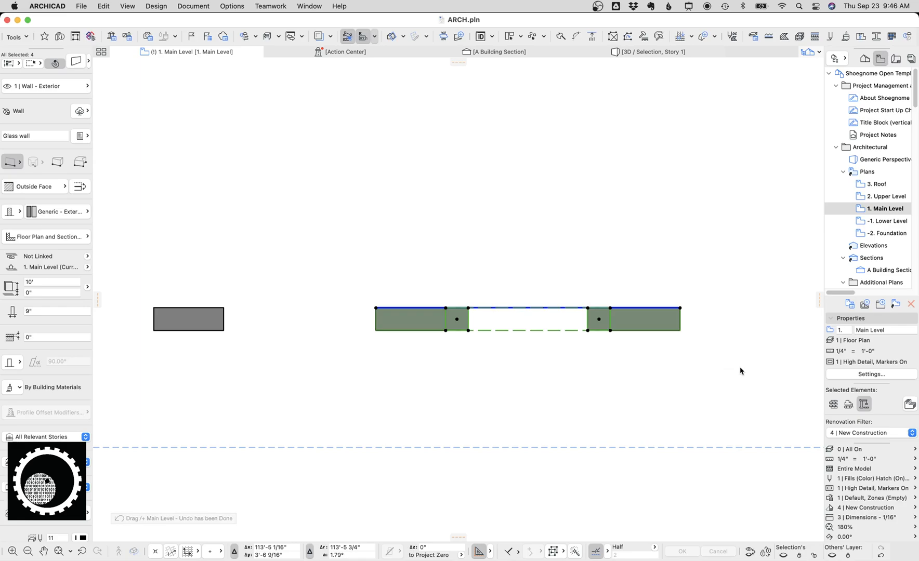
- View the wall in 3D from the front and cut the trim to the arch shape with Solid Element Operations
click(648, 52)
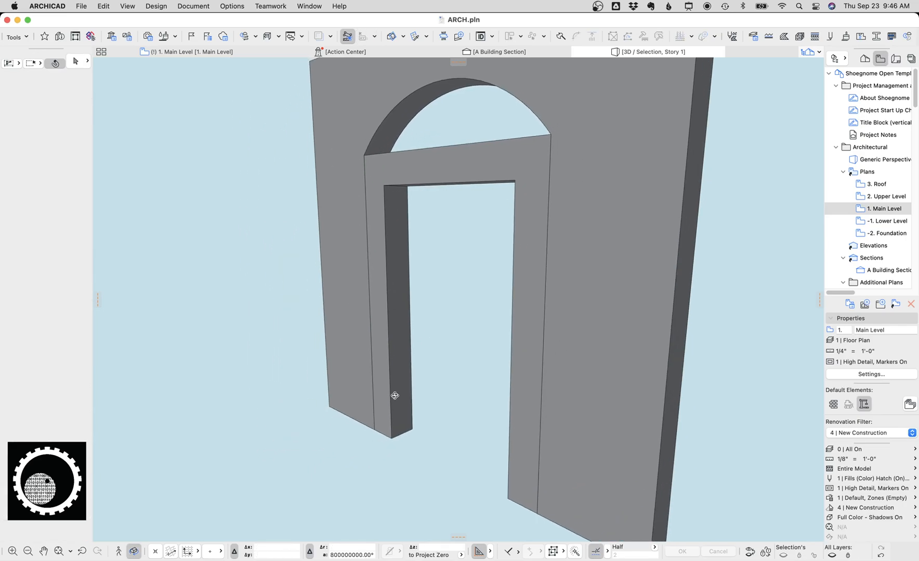
click(395, 395)
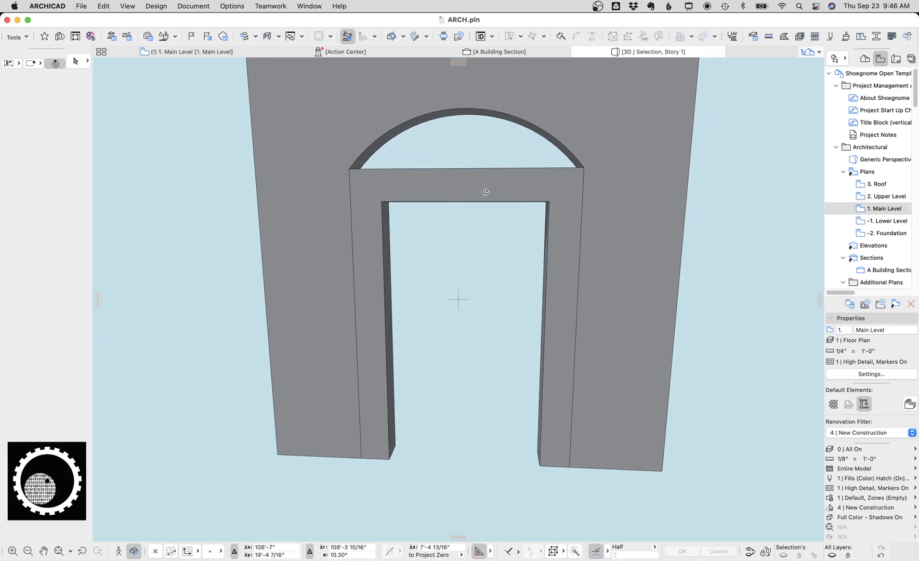
click(469, 176)
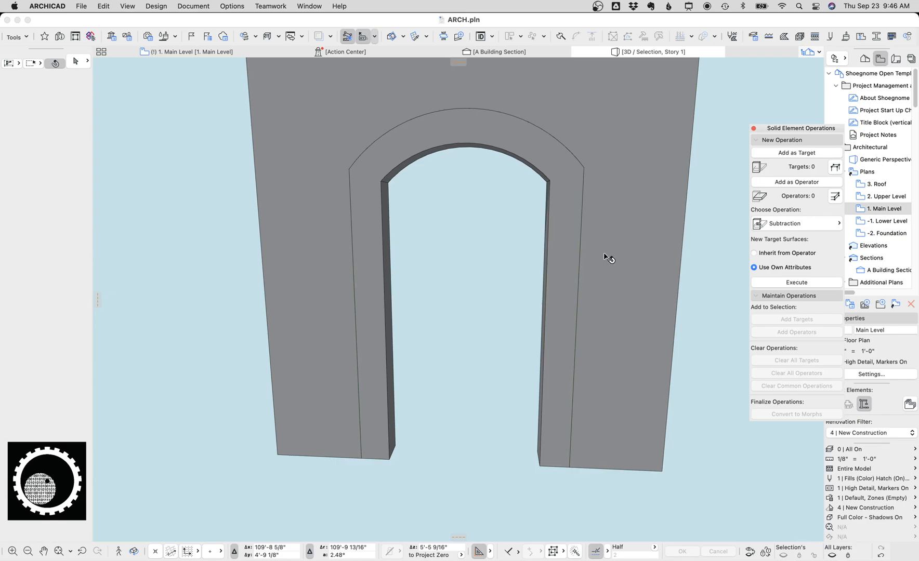
- Load the sloped trim column's Step 2 profile into Profile Manager and return to the plan
key(cmd+z)
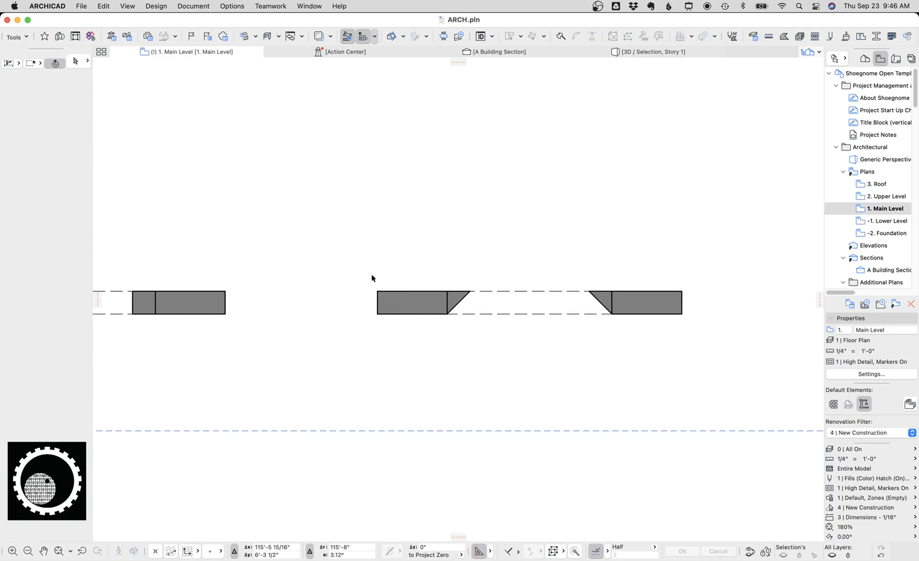
mouse_move(481, 297)
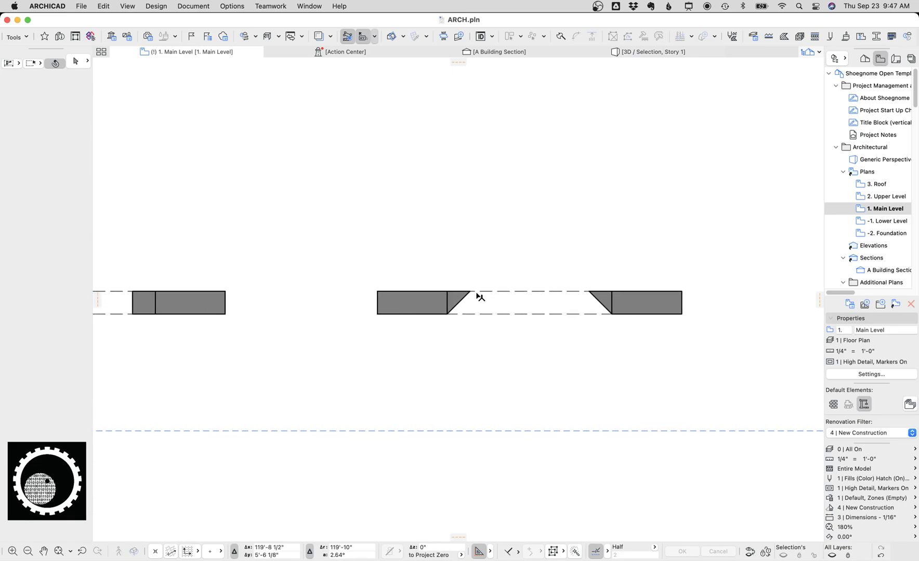
right_click(461, 304)
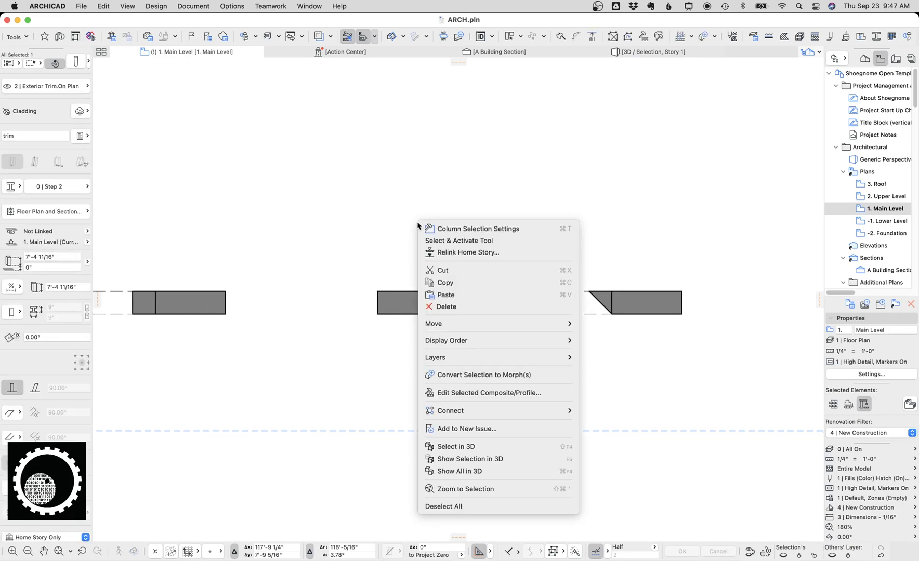
mouse_move(489, 400)
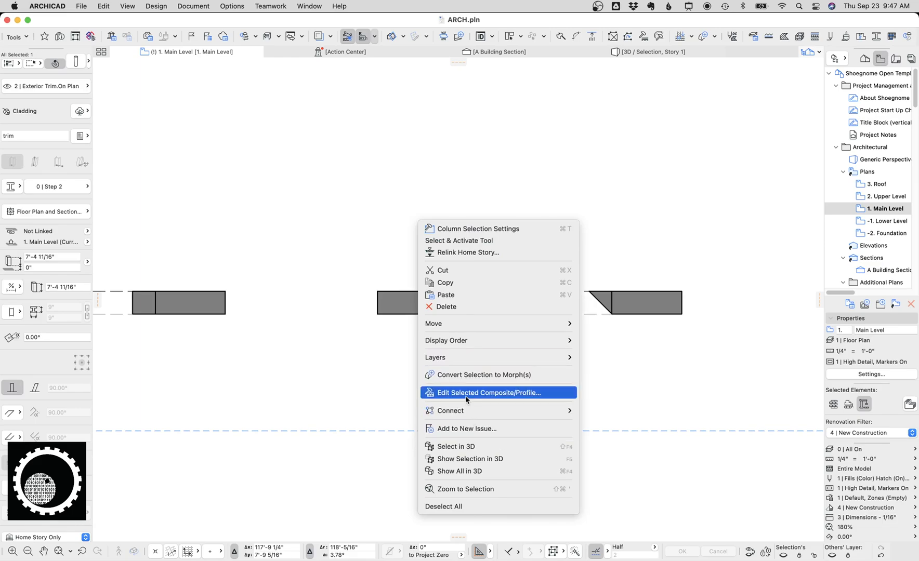
click(489, 400)
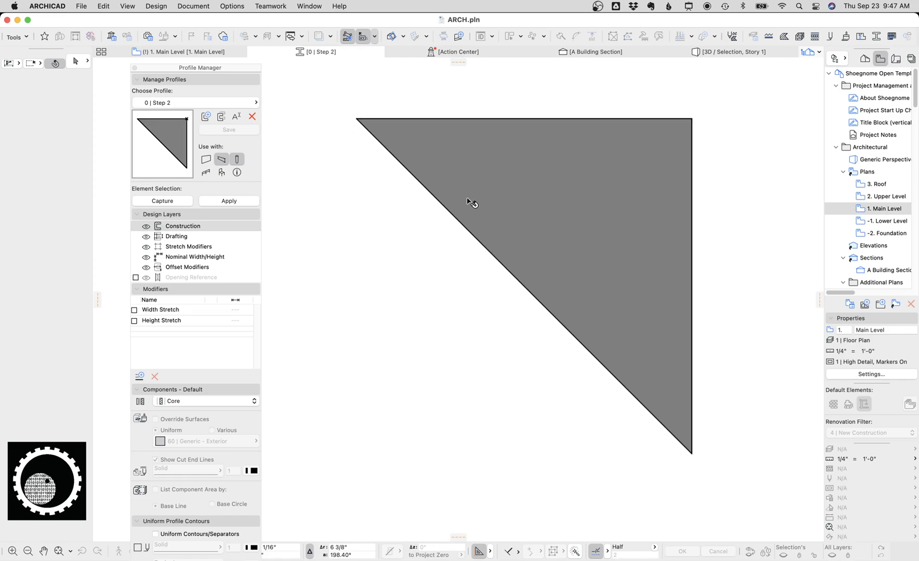
click(472, 202)
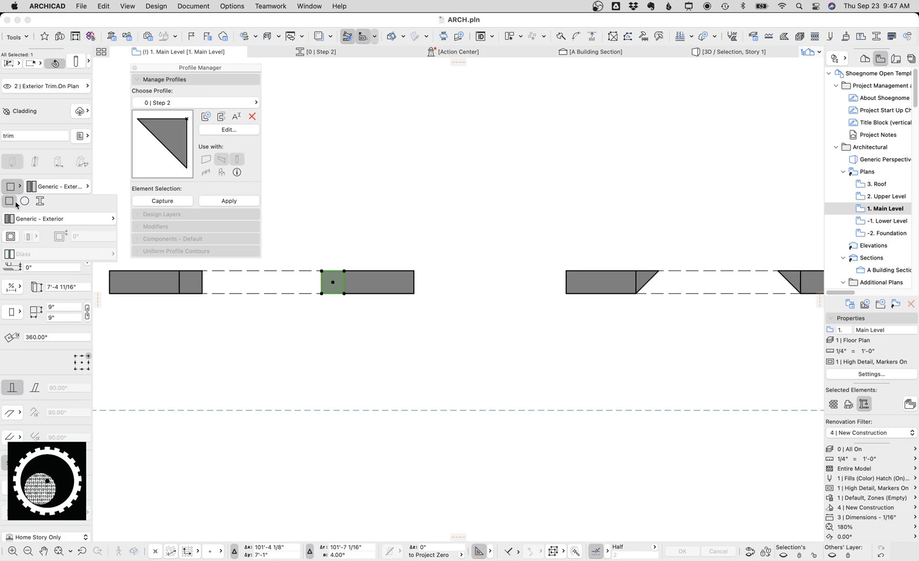
- Set the square trim block's shape to Custom profile 0 | Step 2 and zoom in to check it
click(40, 200)
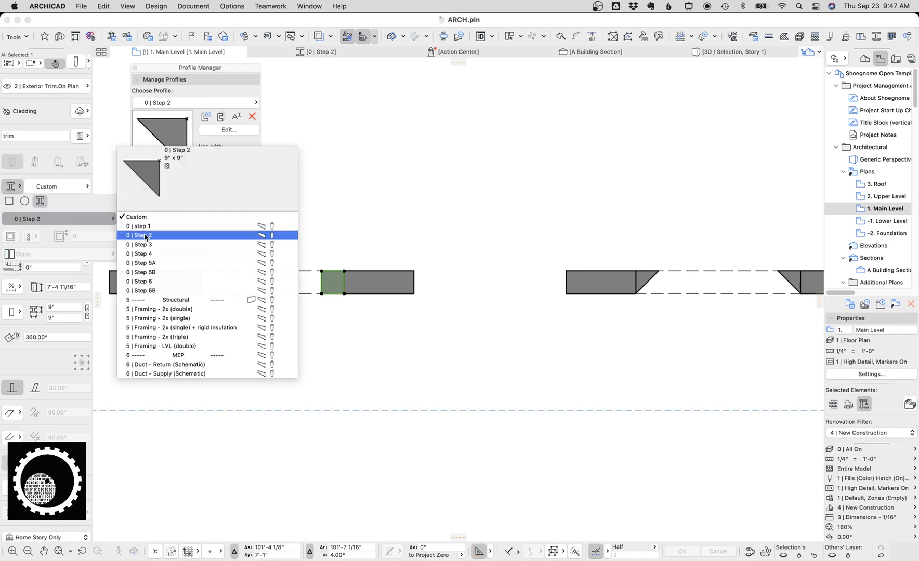
click(140, 235)
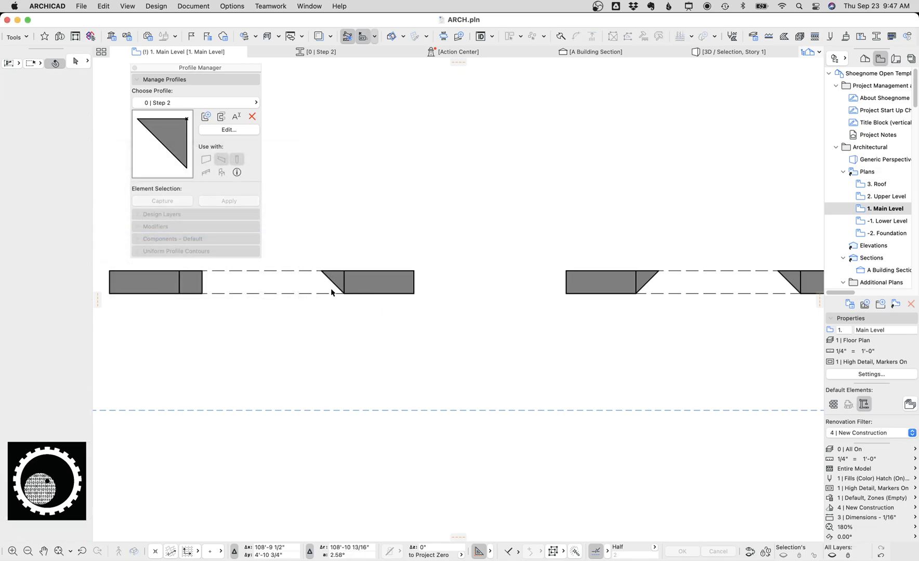
mouse_move(335, 283)
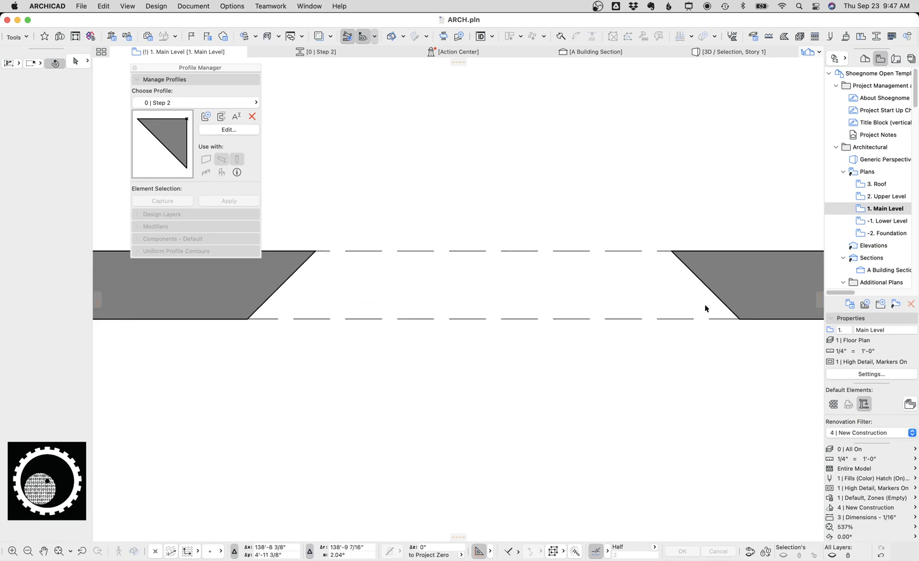
scroll(down, 3)
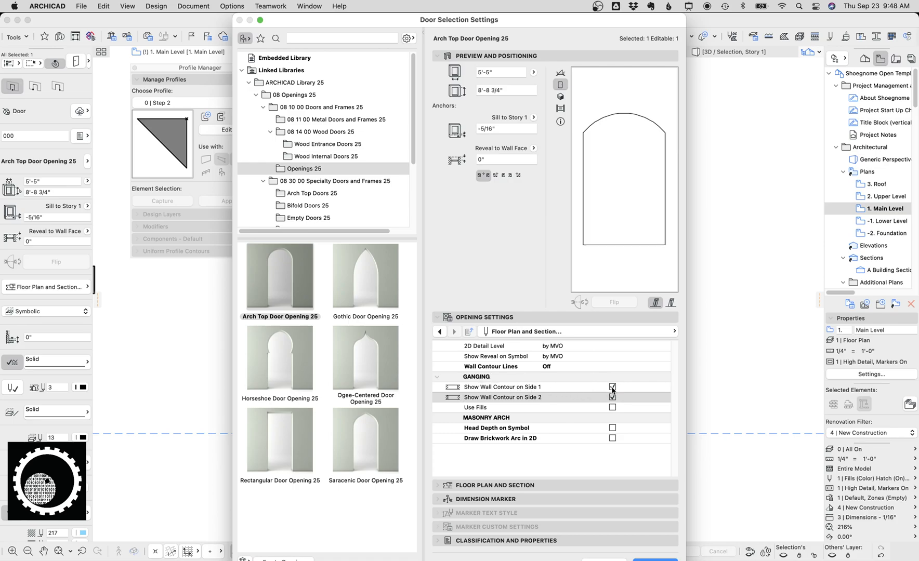
- Confirm the door settings, select the right sloped trim and hide the cut line on the triangle's top edge
click(612, 398)
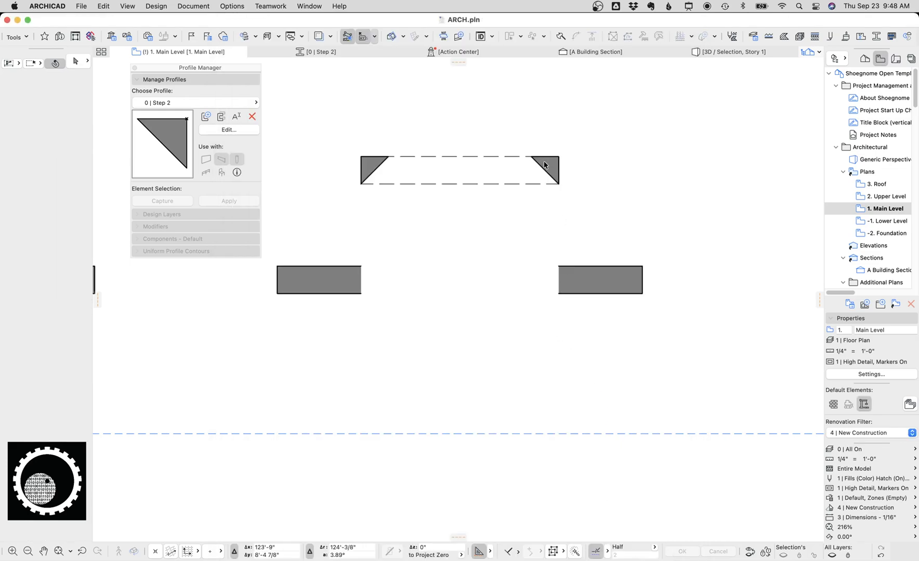
click(544, 170)
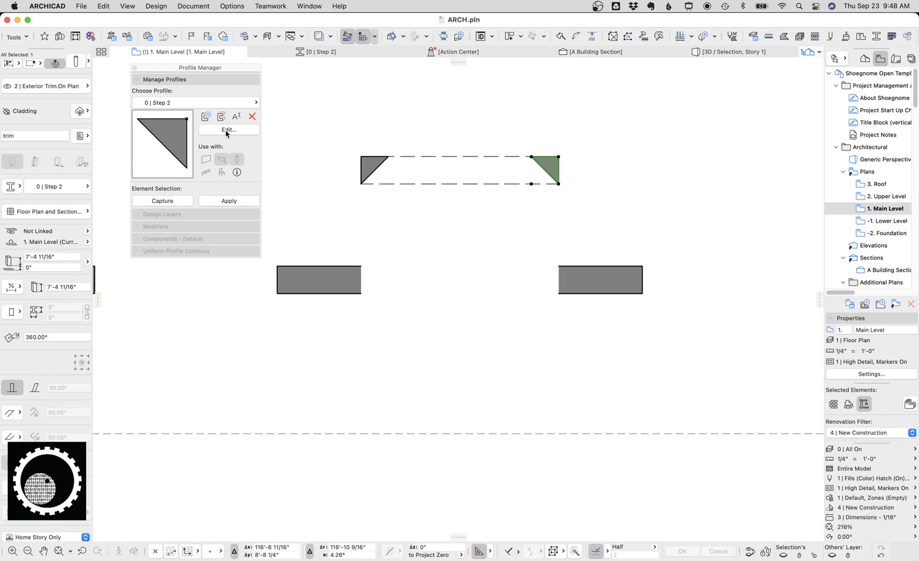
mouse_move(228, 132)
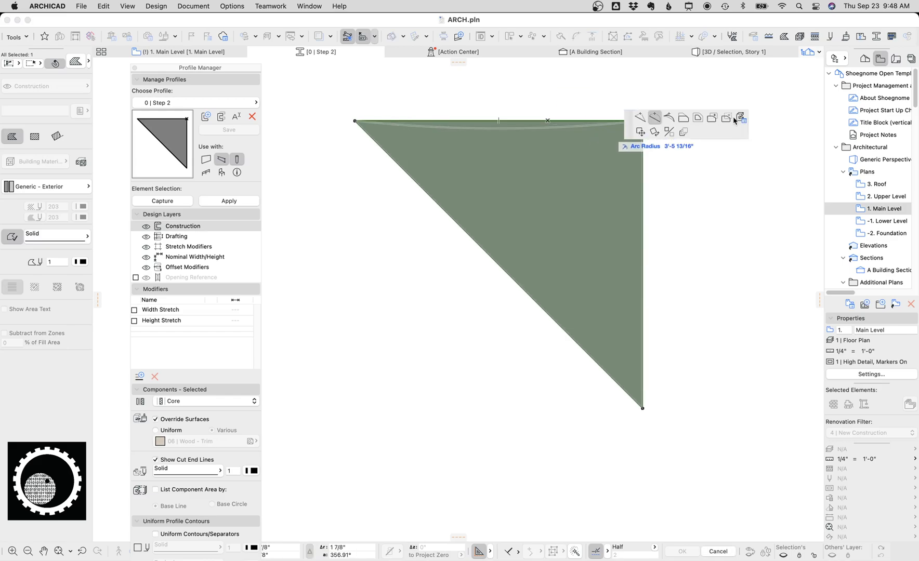
click(741, 117)
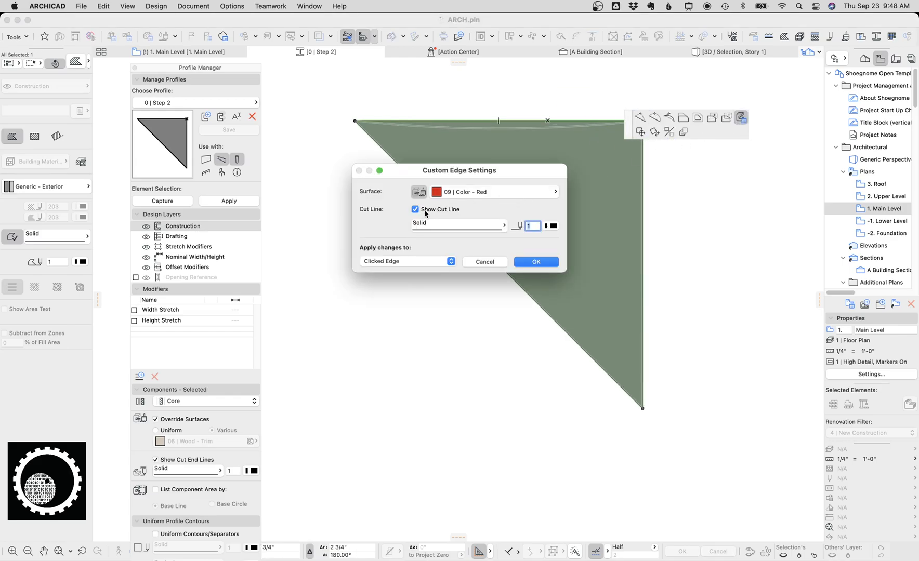
click(415, 209)
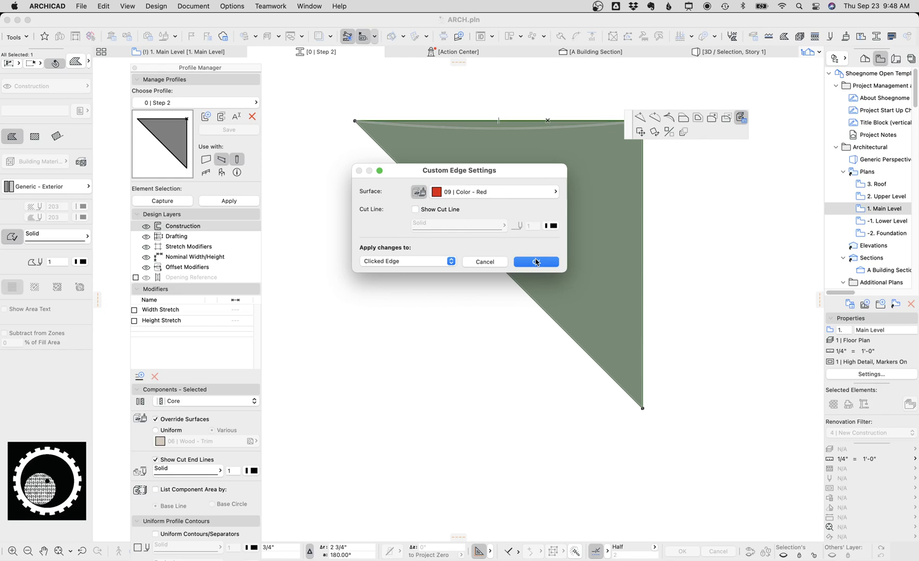
click(535, 261)
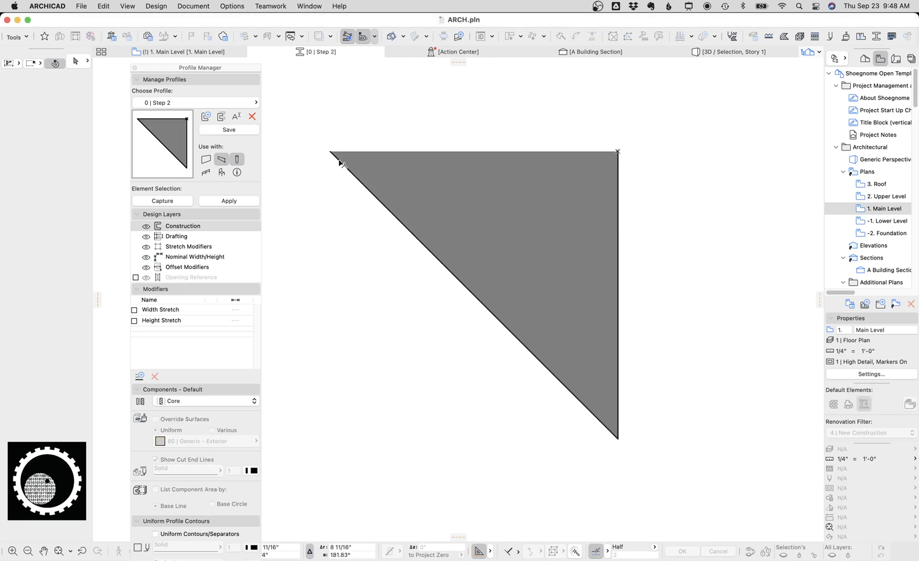
mouse_move(614, 240)
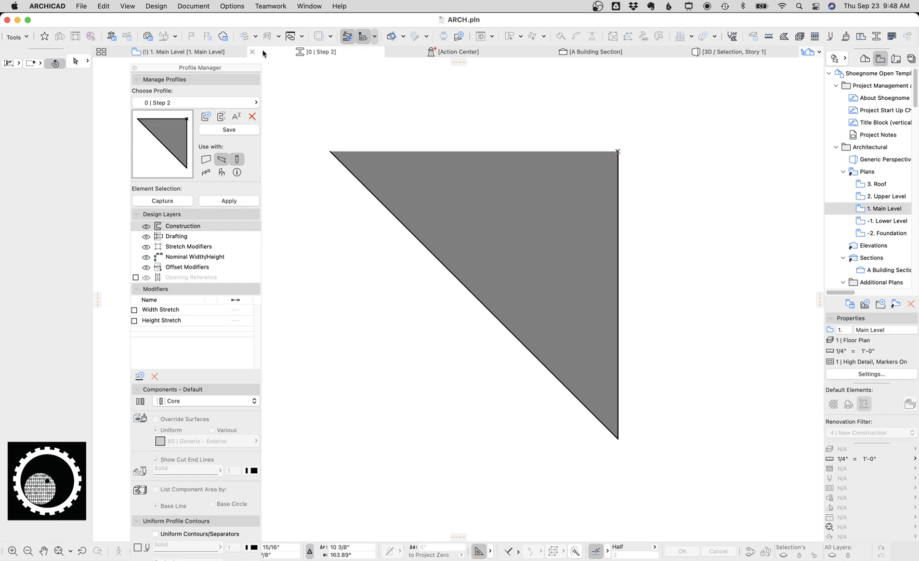
- Close the Step 2 profile editor, discarding the unsaved changes
click(251, 52)
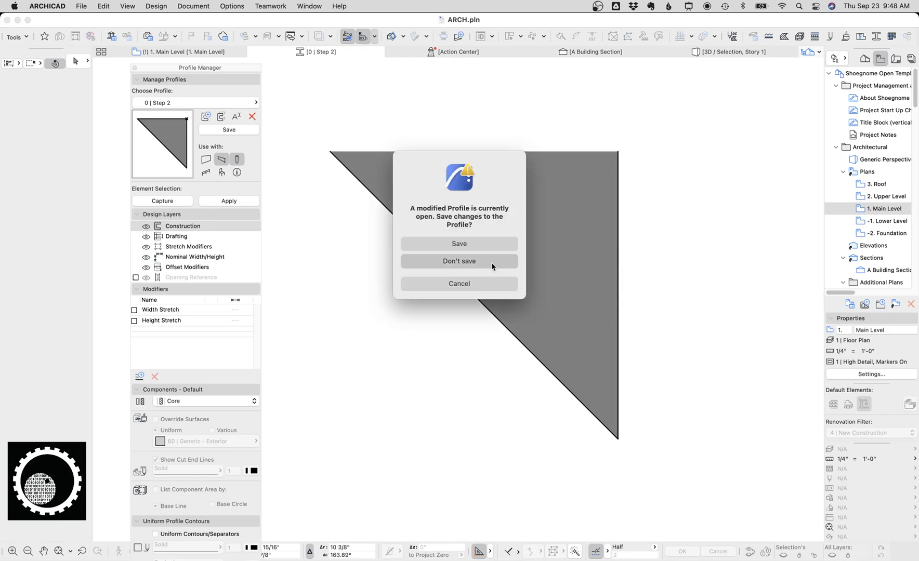
click(458, 261)
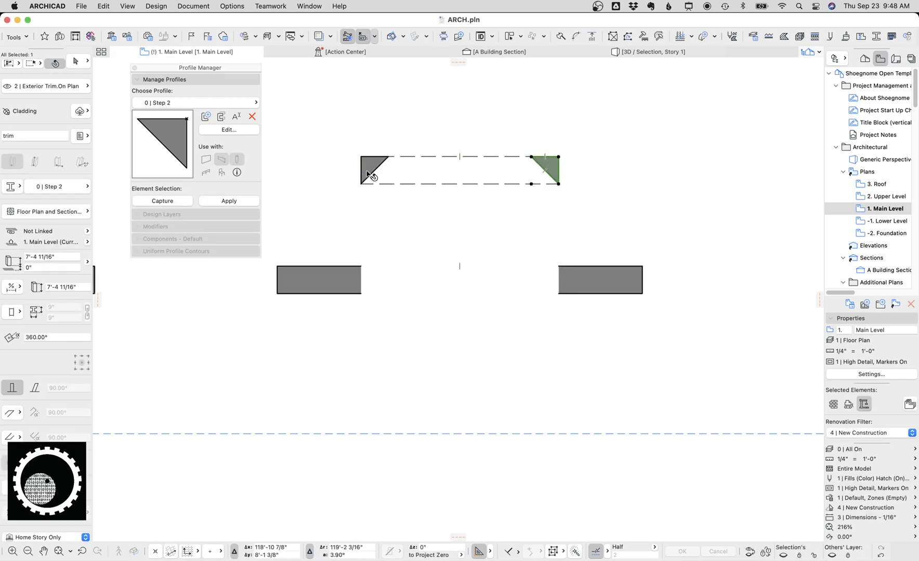
- Give the arch trim beam's segments the Step 2 profile and bring up its floor plan display options
click(195, 105)
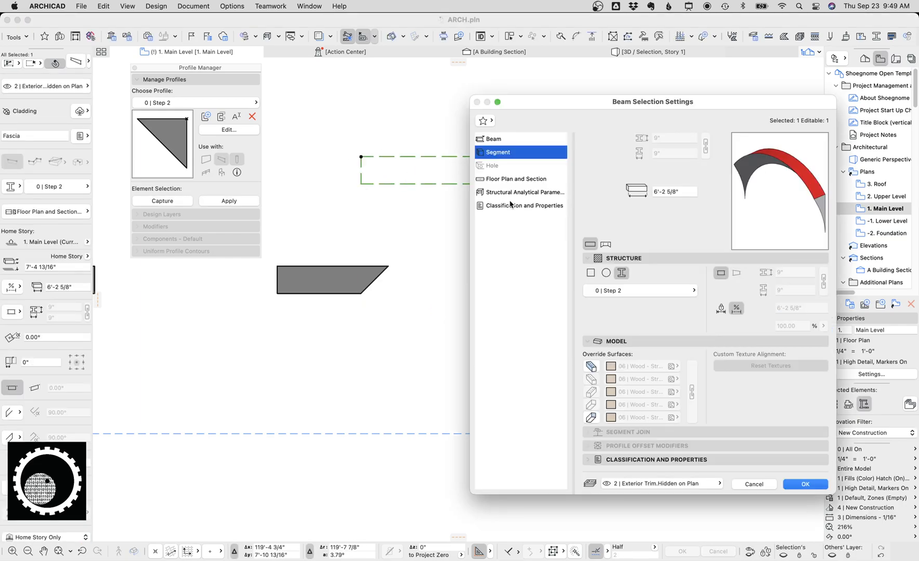
click(804, 484)
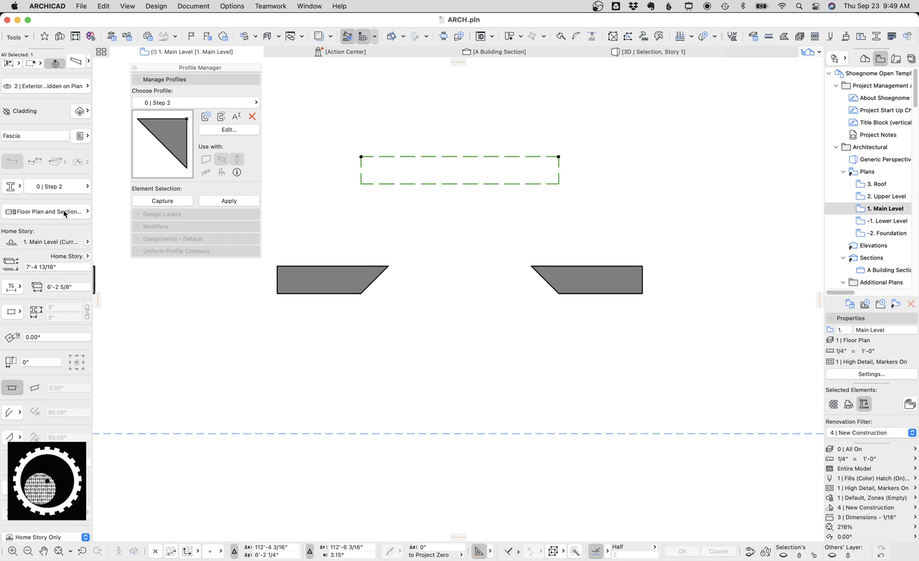
click(46, 211)
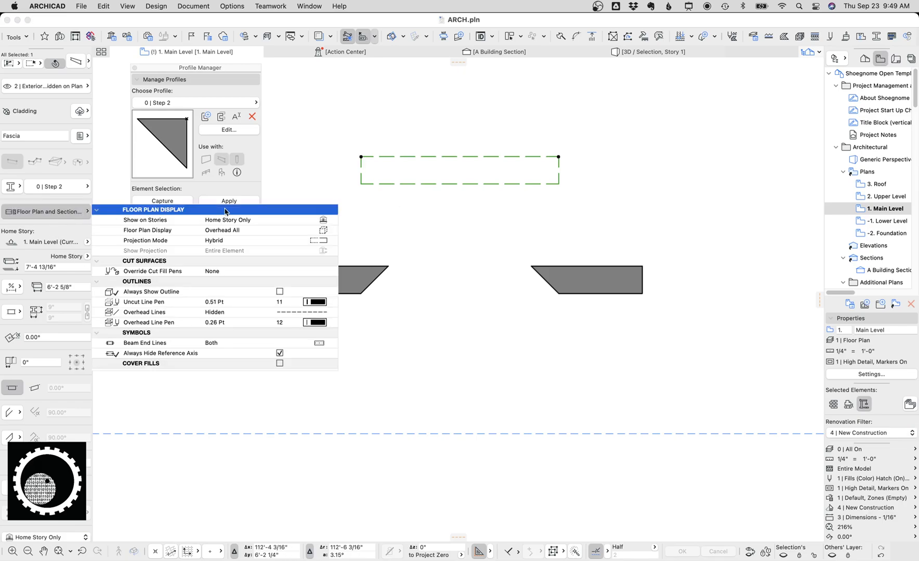
mouse_move(141, 350)
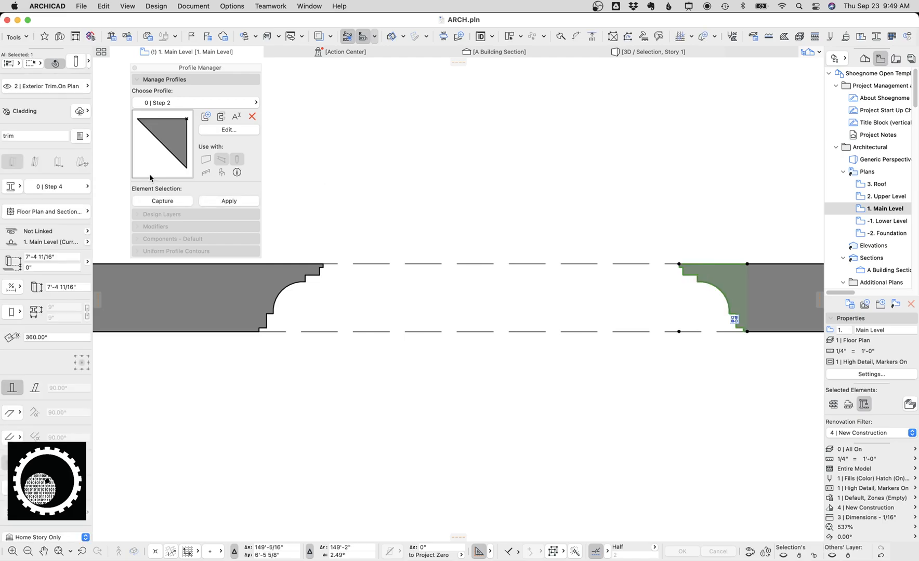
- Load the stepped, coved Step 4 profile from the Profile Manager list for the jamb trim
click(193, 103)
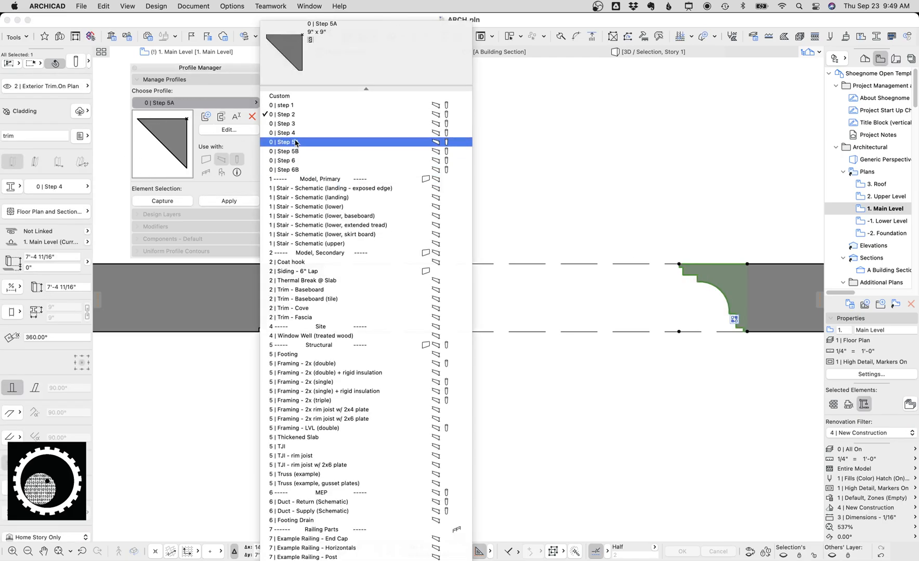
click(283, 132)
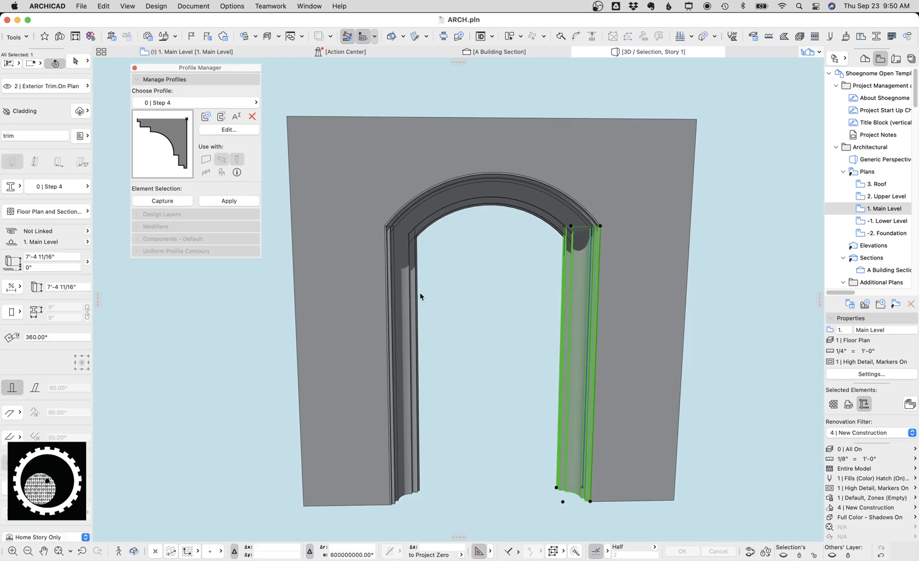
- Target both jamb trims, make the arch trim the operator and choose Subtraction with upward extrusion
click(404, 351)
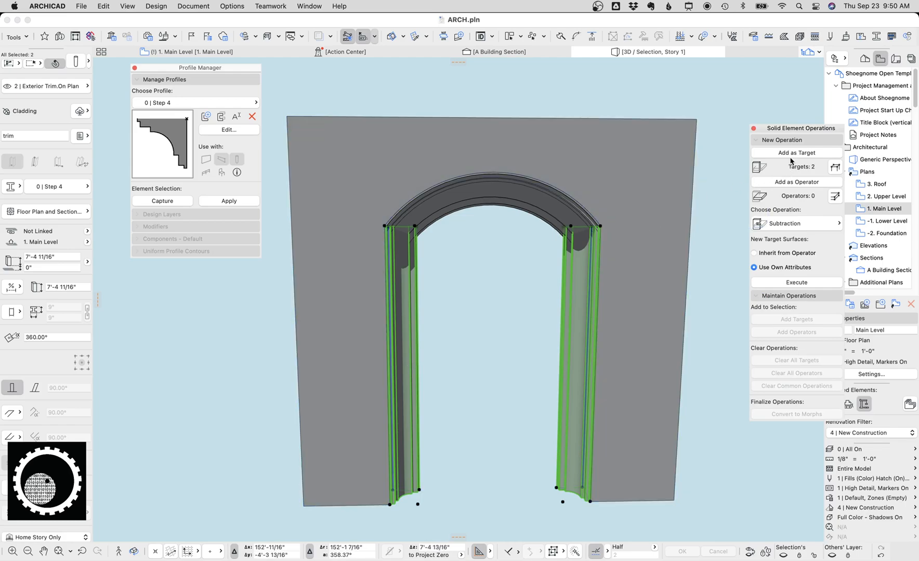
click(795, 182)
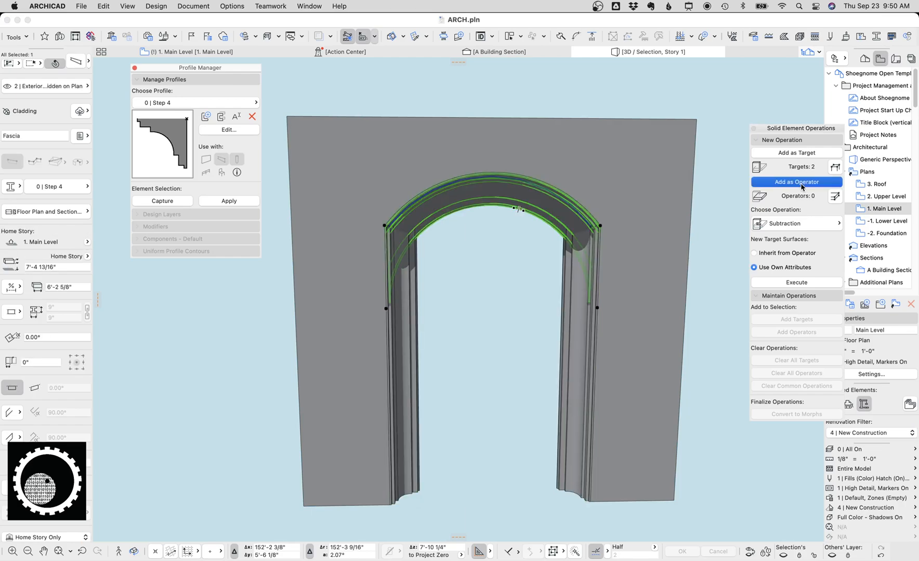
click(795, 224)
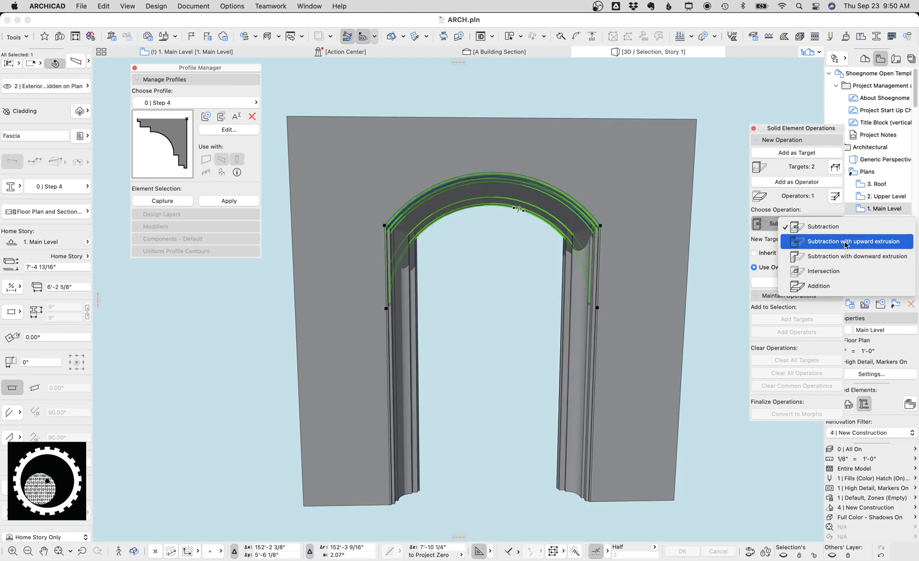
click(851, 242)
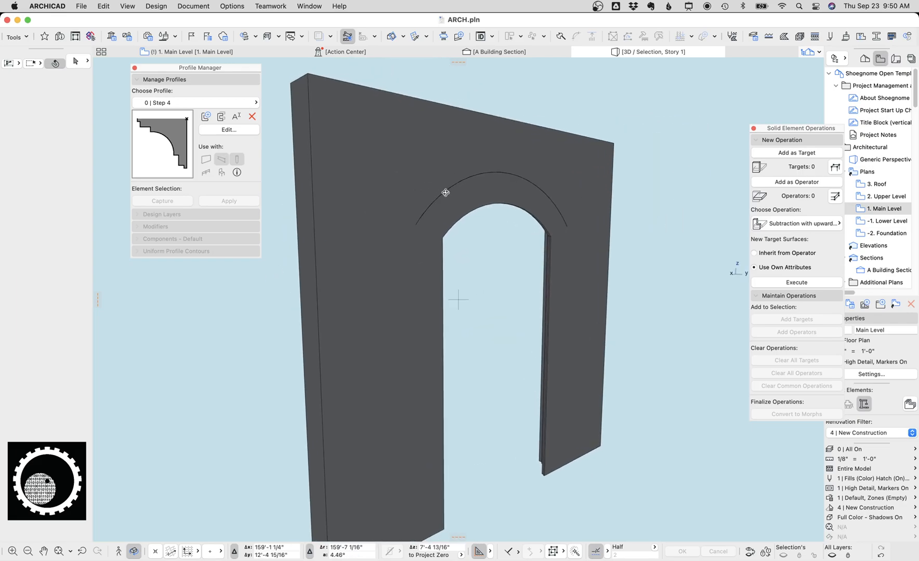
mouse_move(504, 177)
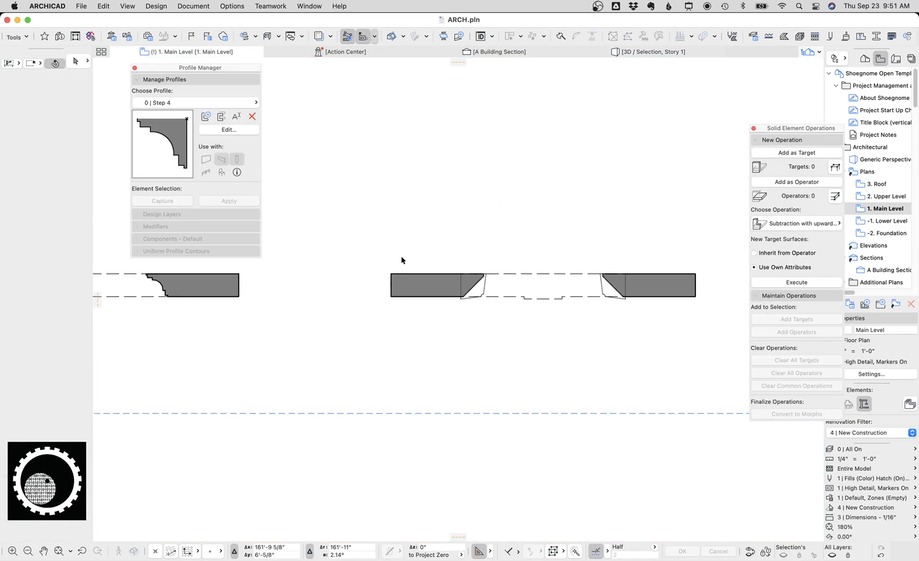
- Set the right jamb column's middle segment to the Step 4 profile and orbit to view the whole arch
click(541, 286)
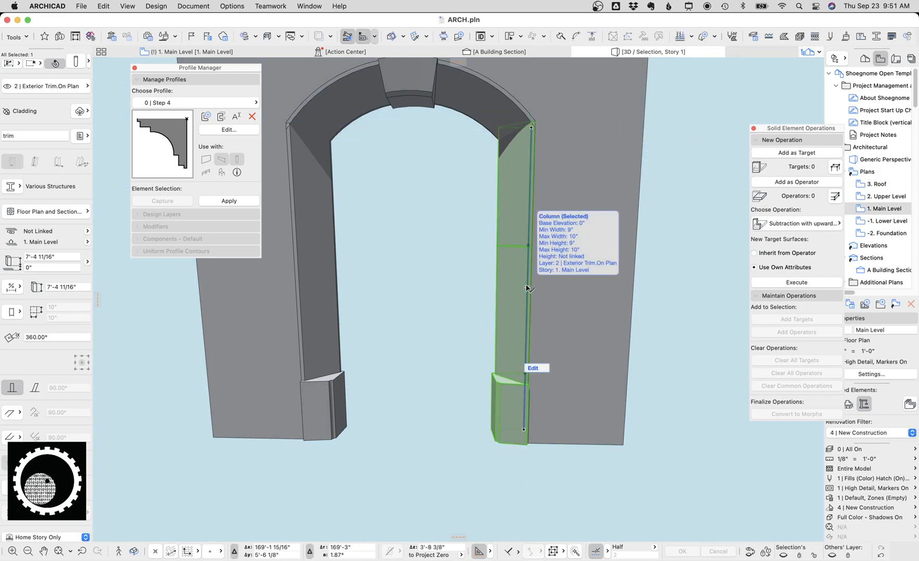
click(533, 368)
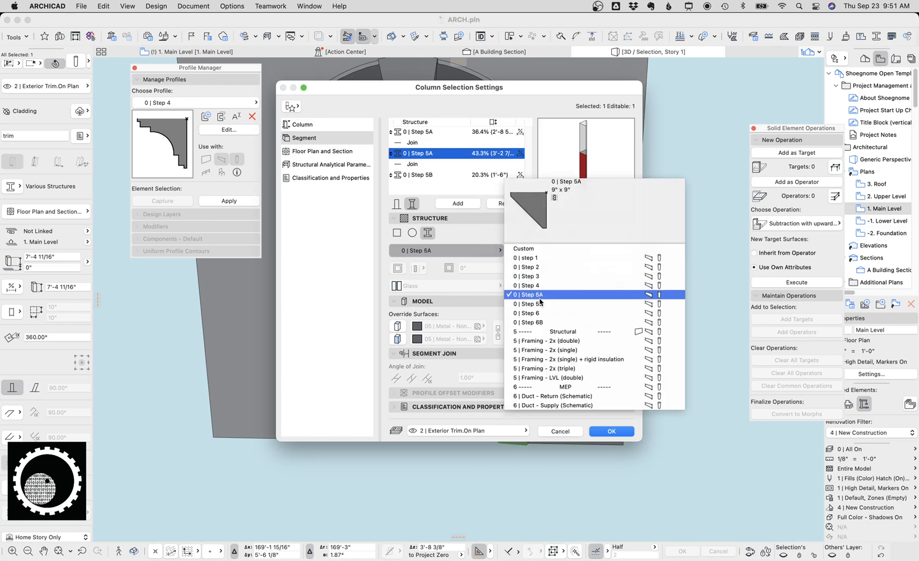
click(526, 285)
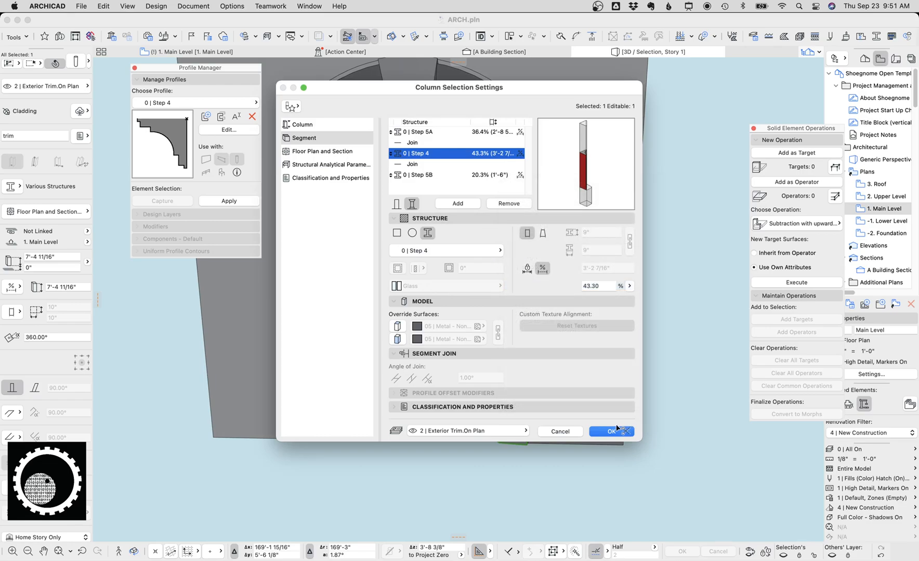
click(611, 431)
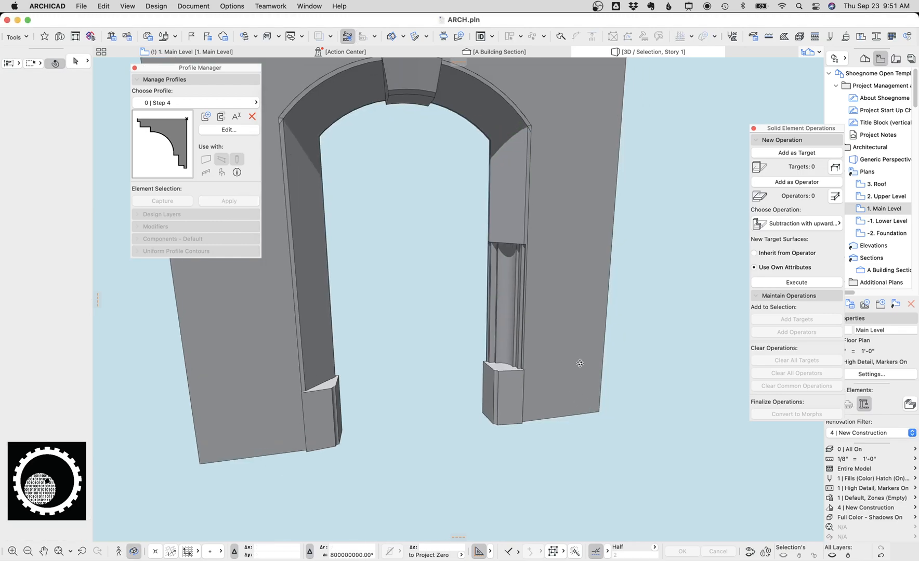
drag(580, 364, 457, 227)
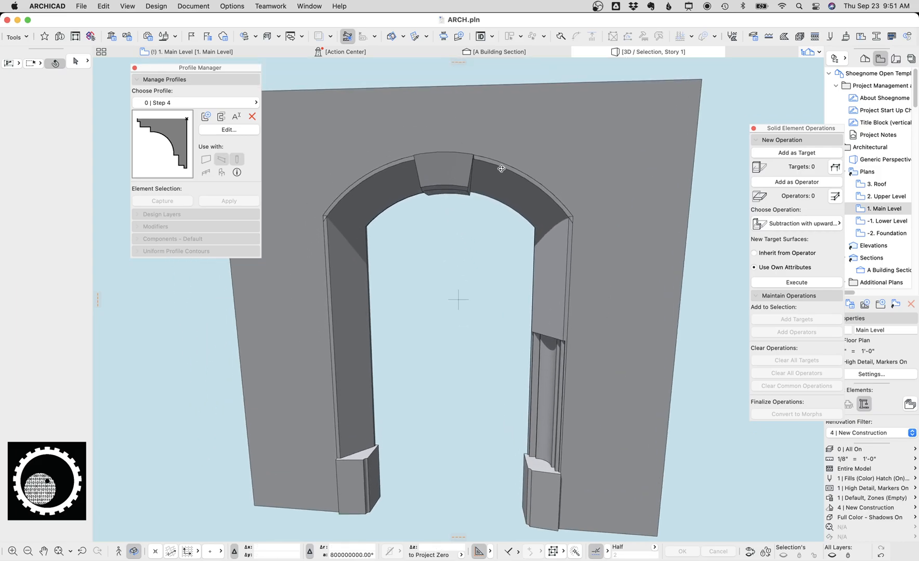
click(451, 176)
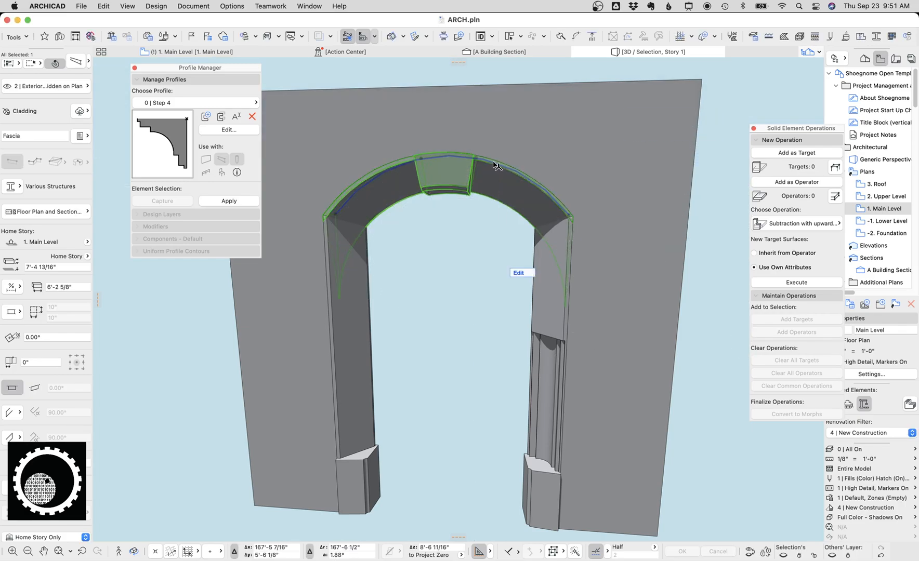
click(518, 274)
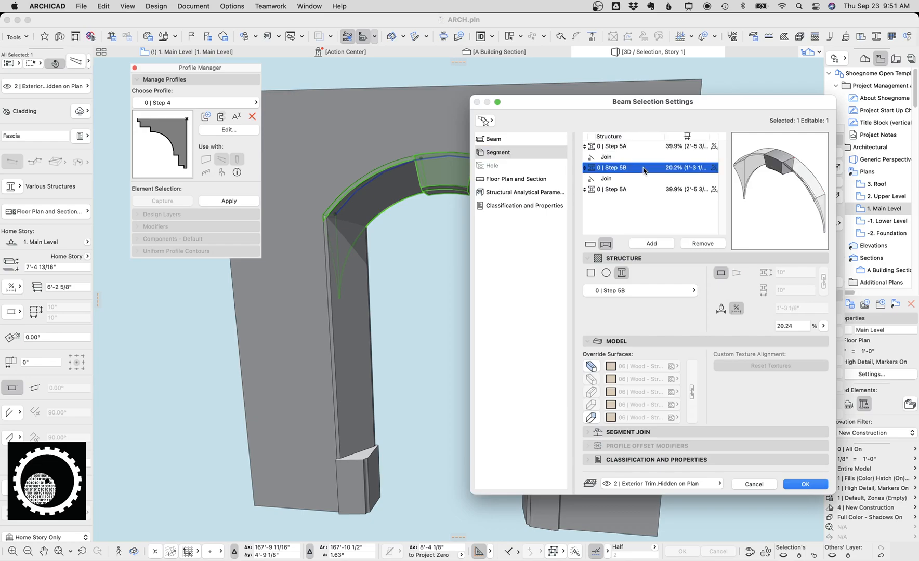
click(702, 243)
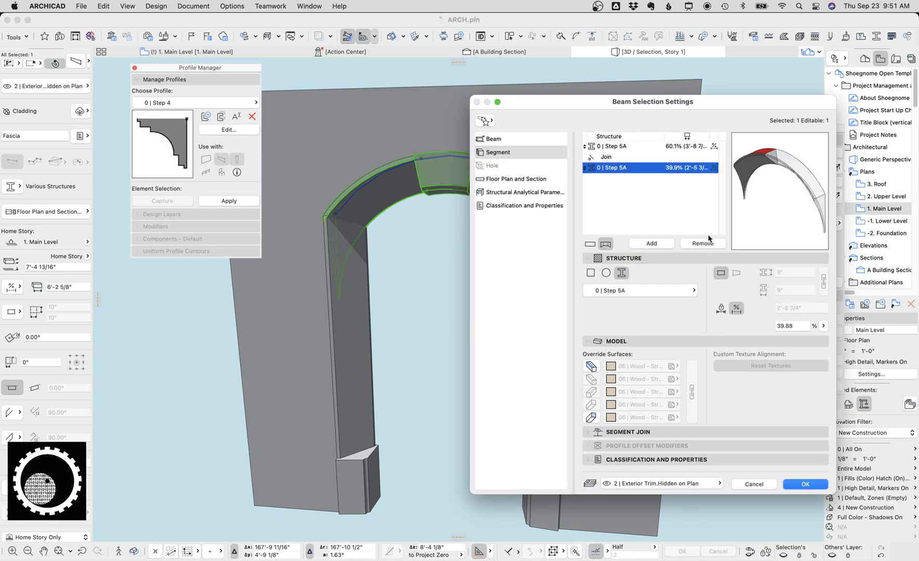
click(806, 485)
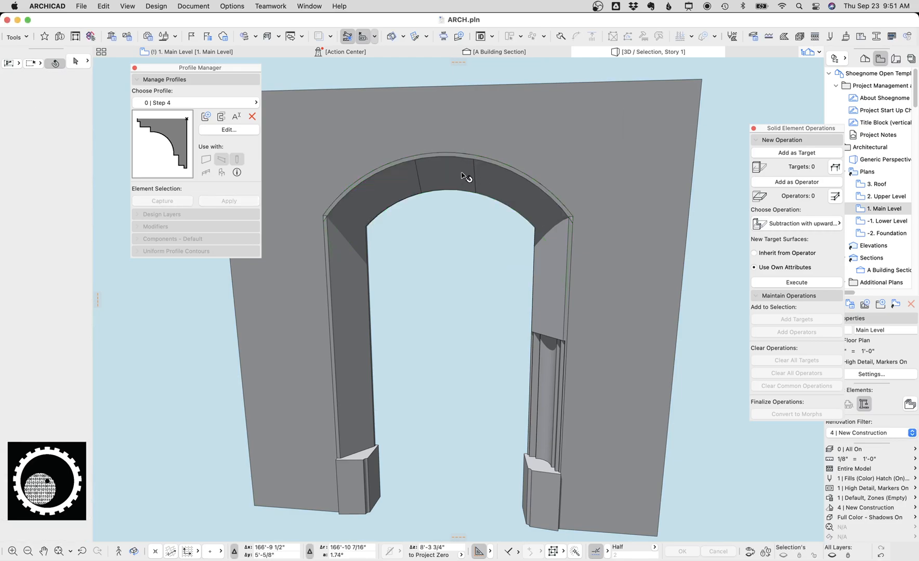
click(463, 173)
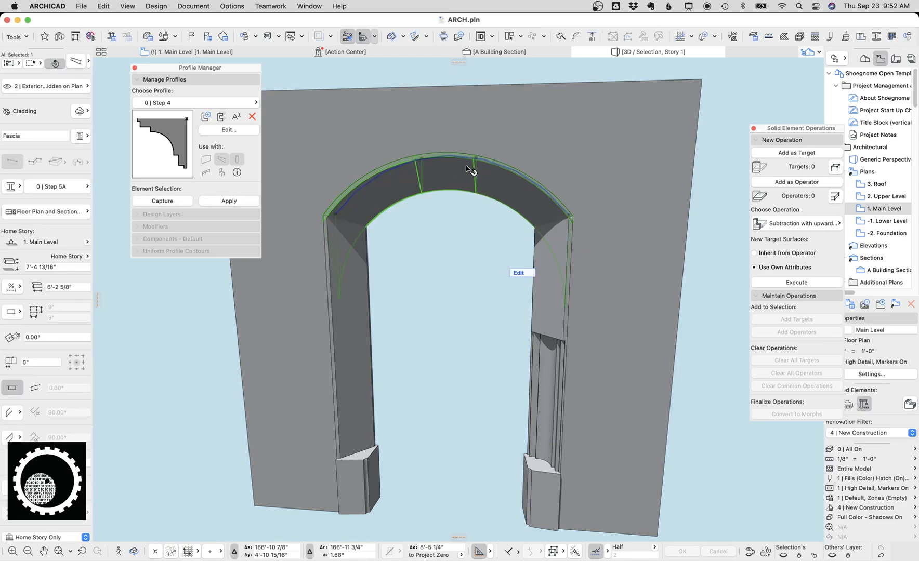
click(518, 274)
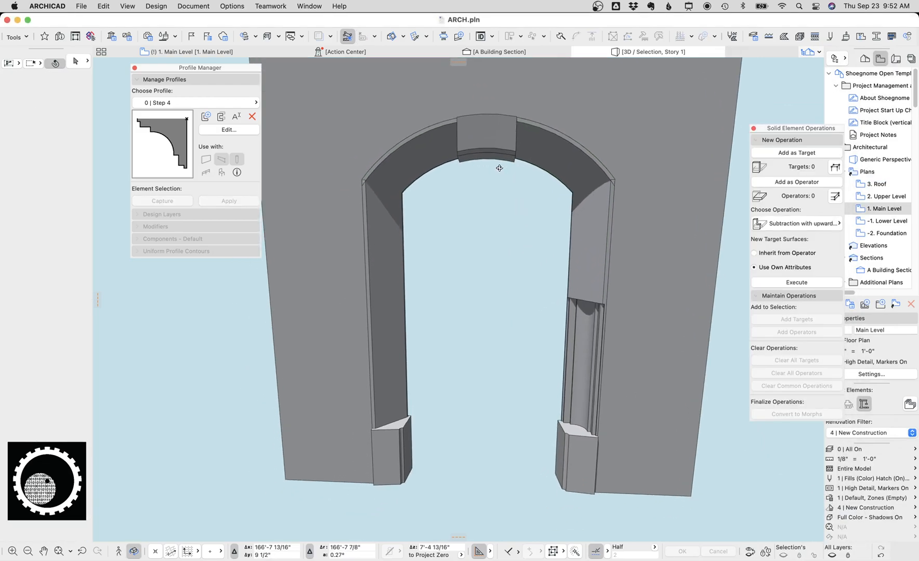
- Give the arch trim's first segment join a custom 80° angle and the second 110°, then apply
drag(499, 168, 426, 147)
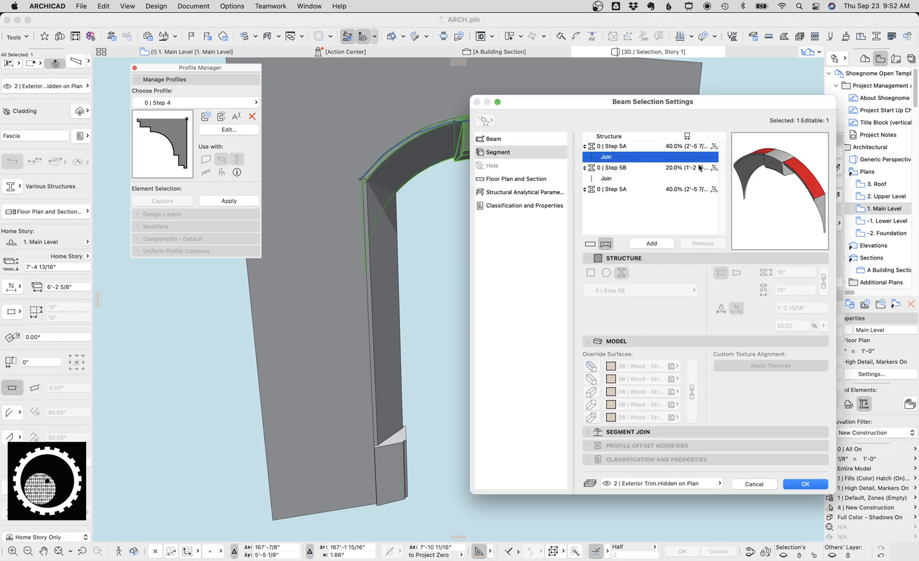
click(627, 433)
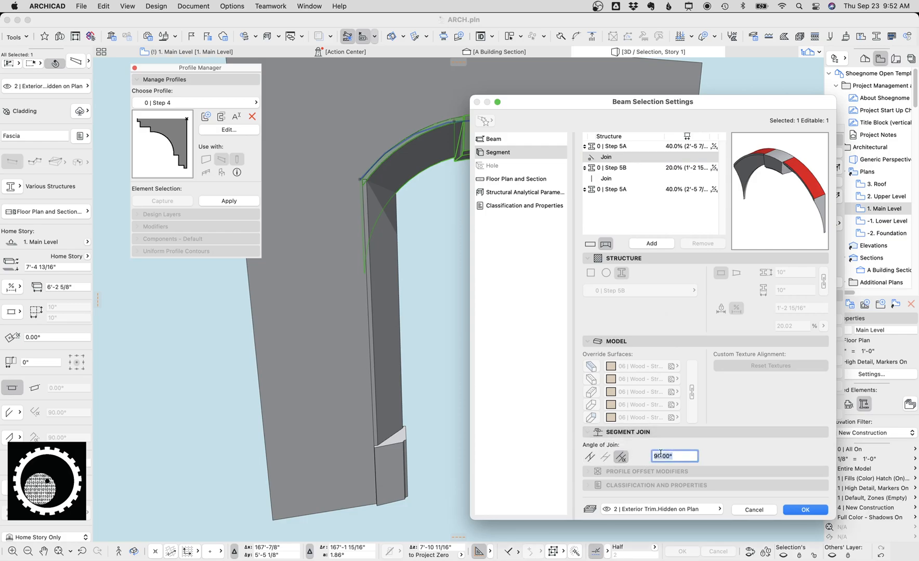
text(80.00)
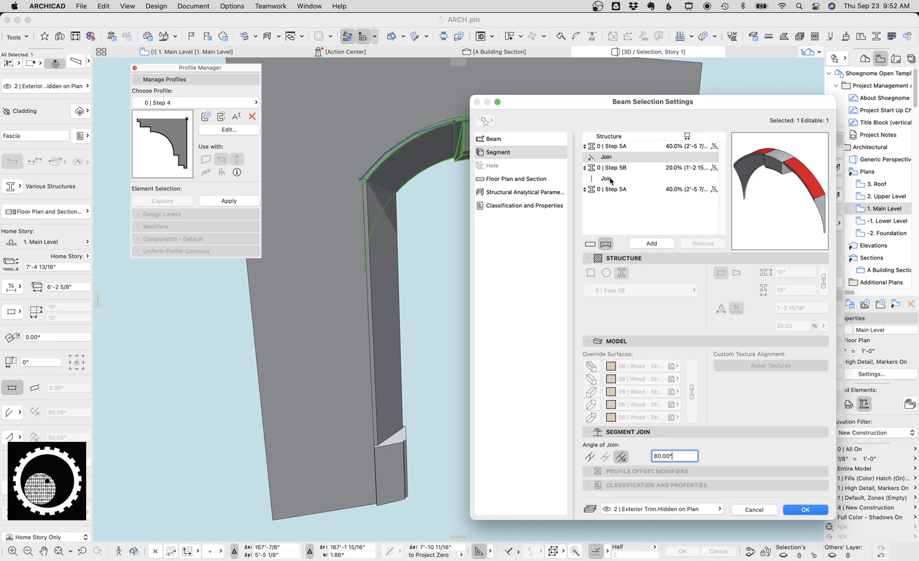
click(606, 179)
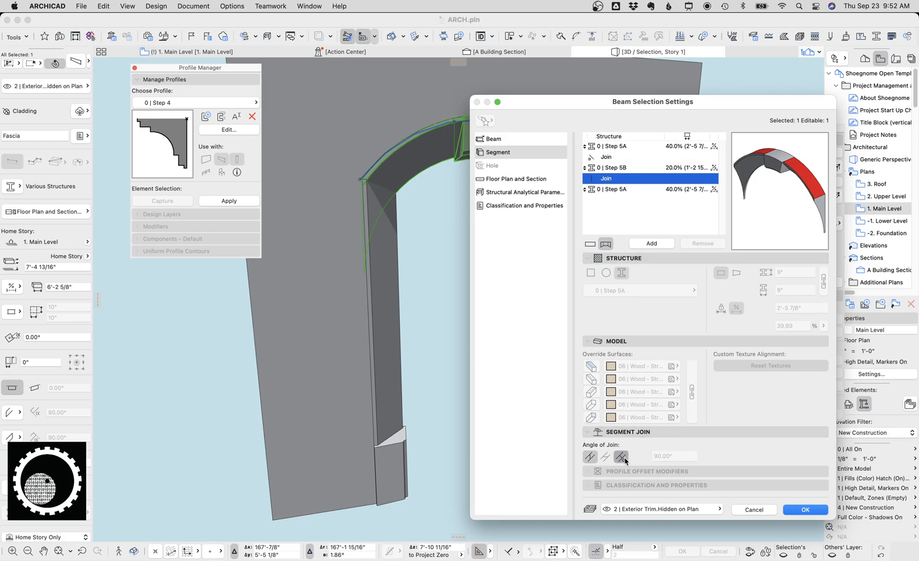
click(622, 457)
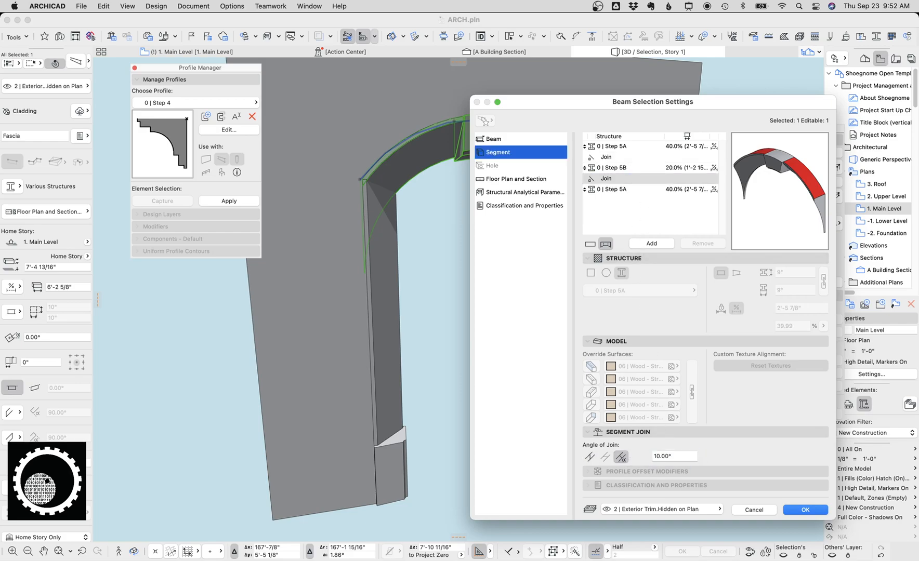
click(674, 456)
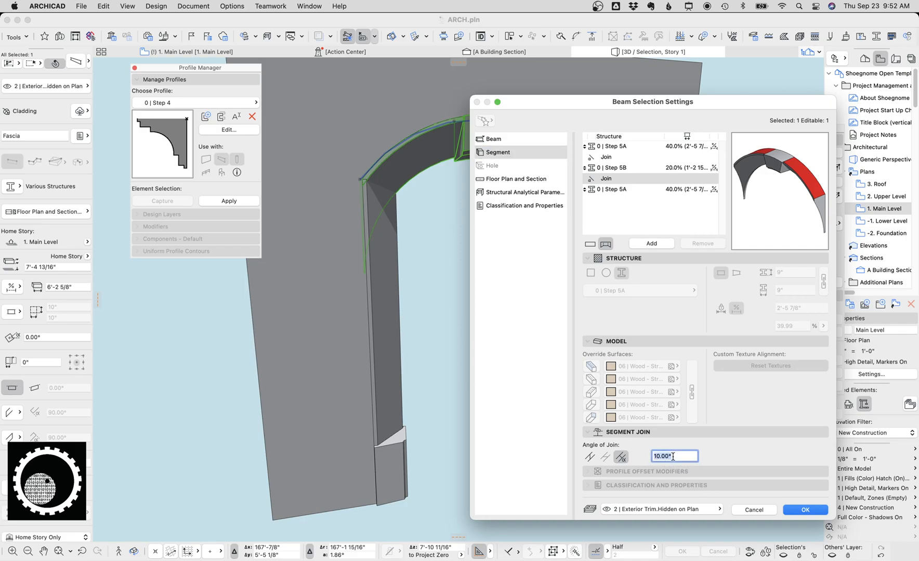
text(110)
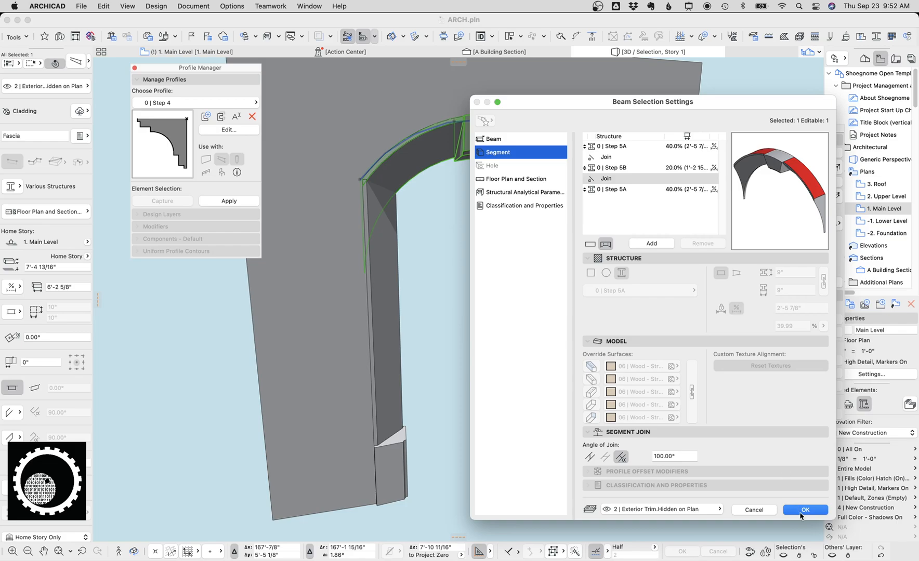
mouse_move(803, 518)
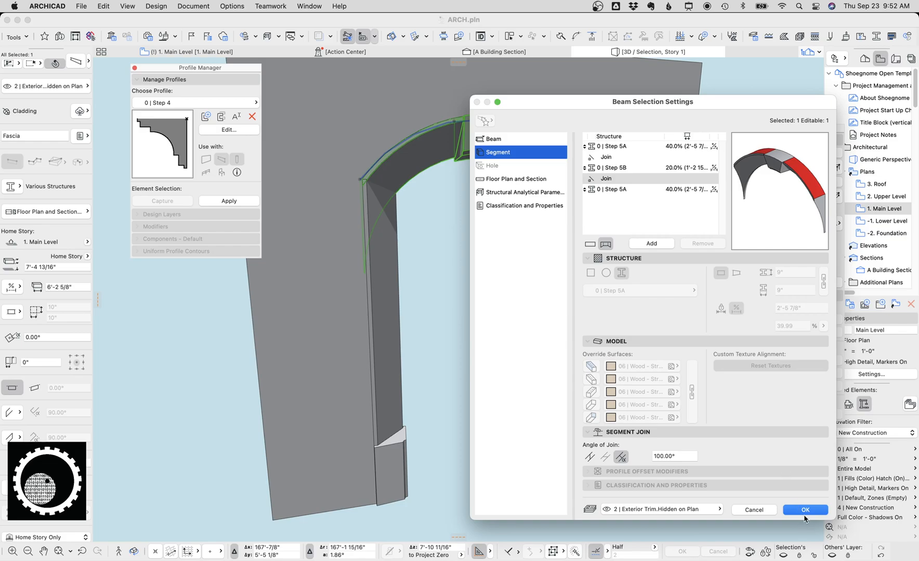
click(804, 509)
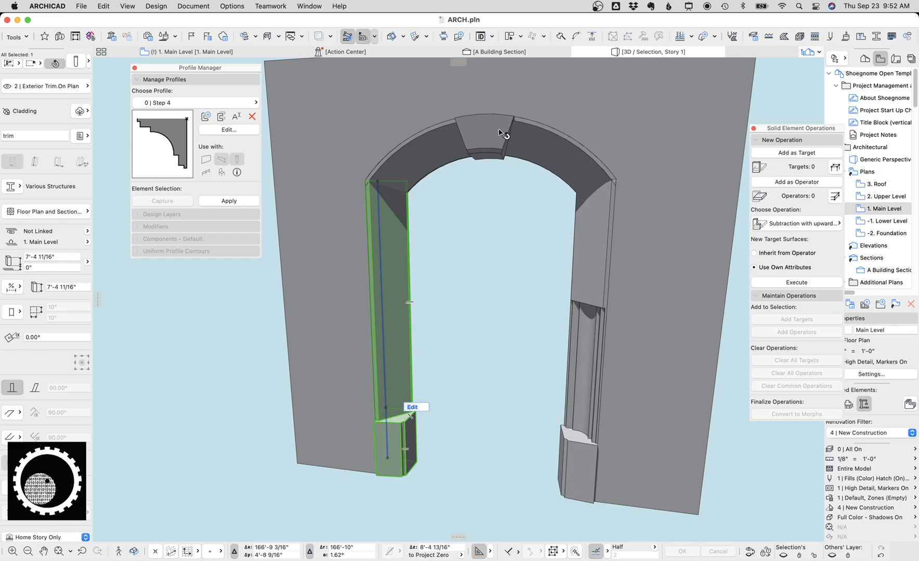
- Navigate the 3D window to the hinged door with its stepped casing and plinth blocks
click(530, 307)
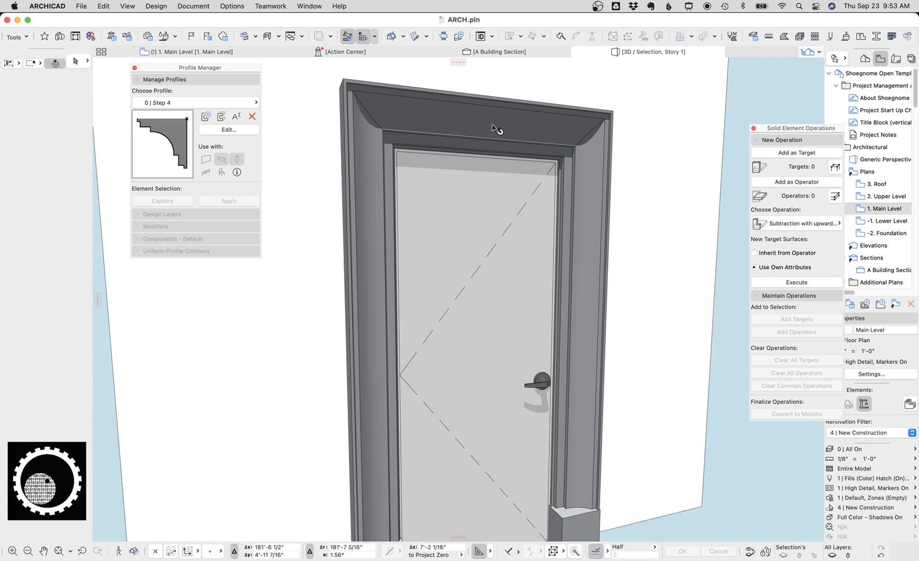
mouse_move(501, 134)
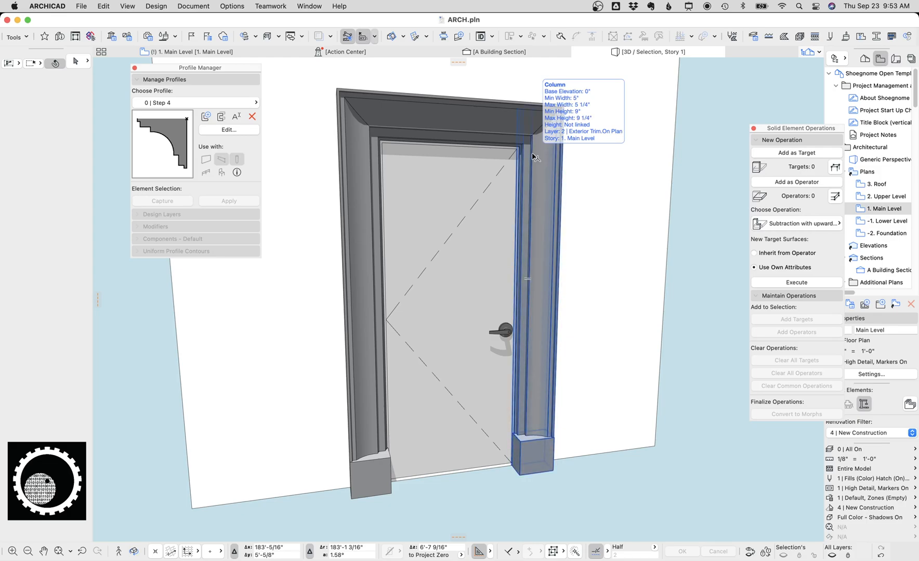
mouse_move(518, 84)
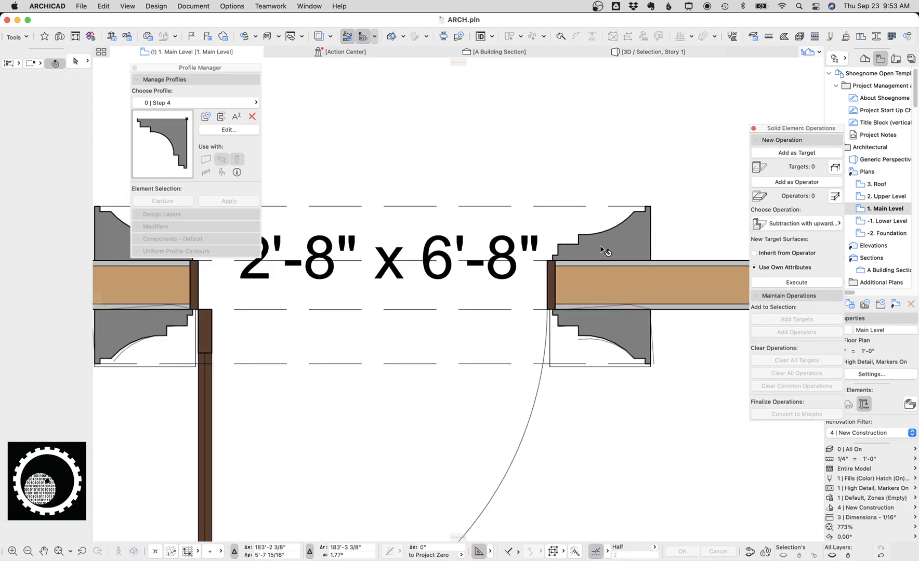
- Select the right-hand door trim and load its coved profile into the Profile Manager editor
click(597, 247)
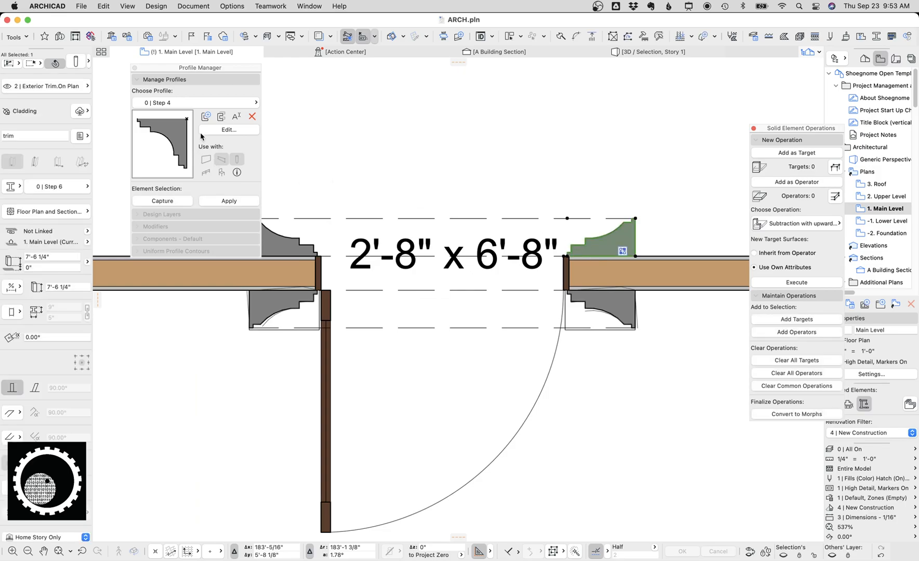
click(194, 103)
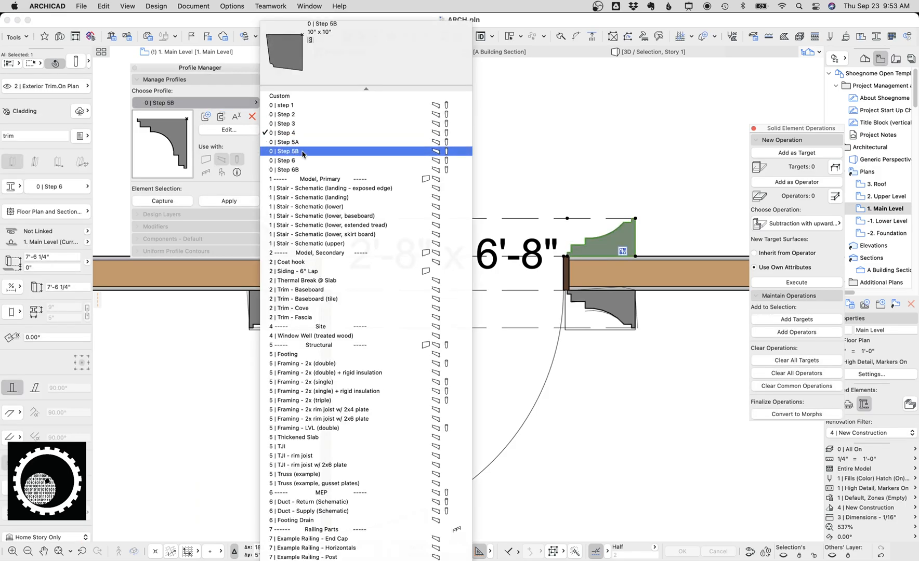
click(282, 132)
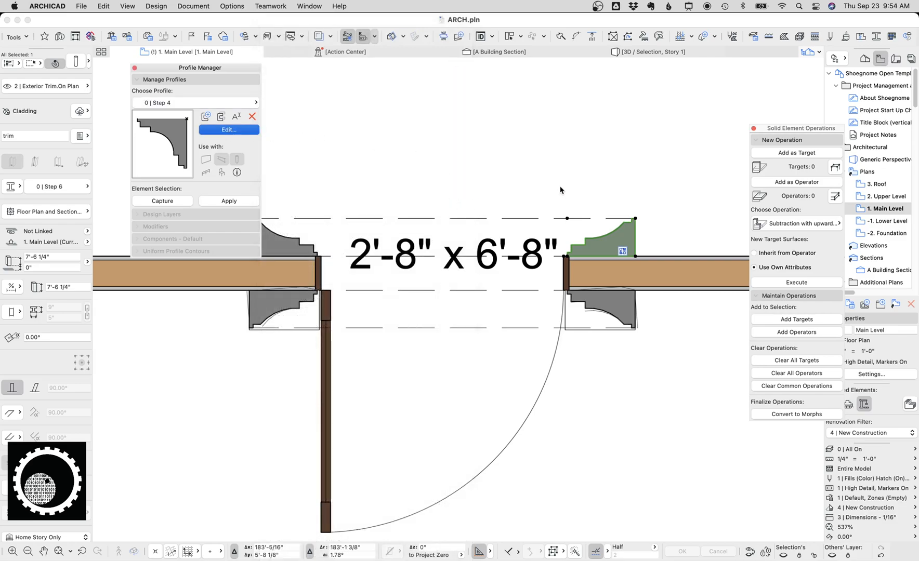
click(228, 130)
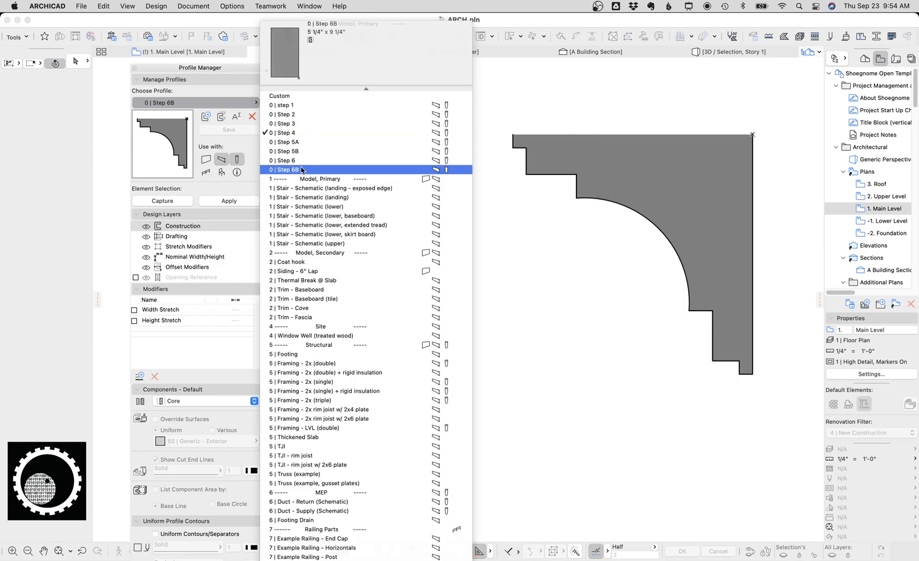
- Load the Step 6 profile and duplicate it as a new profile named 'Step 7'
click(283, 160)
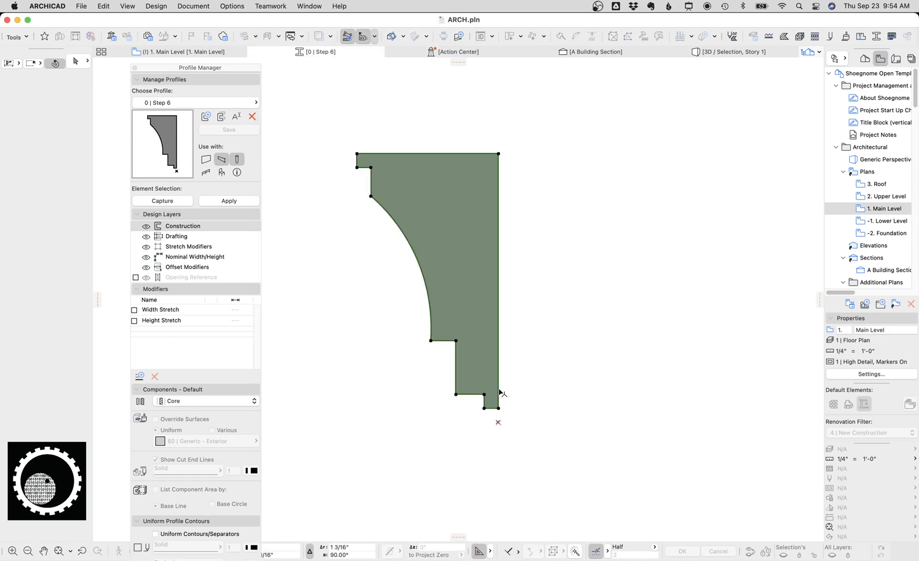
click(498, 407)
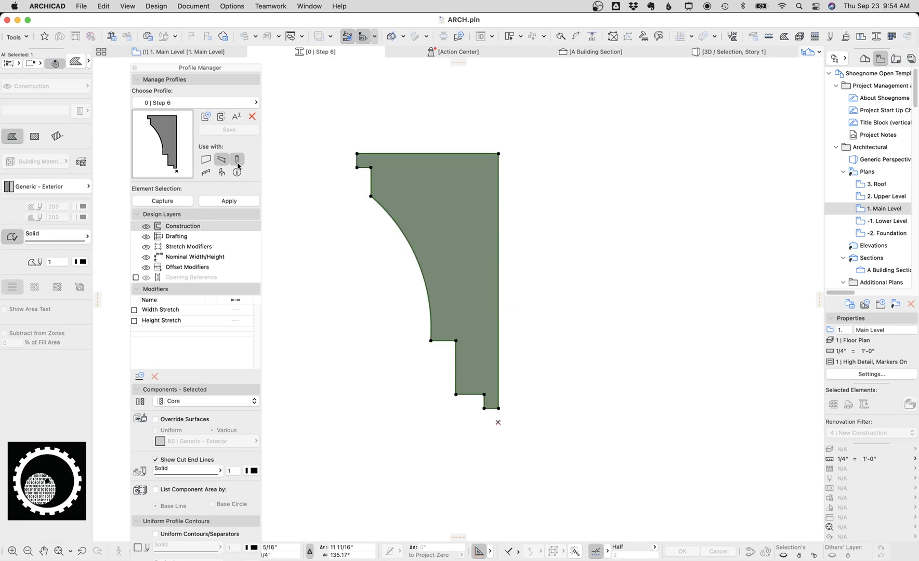
click(206, 116)
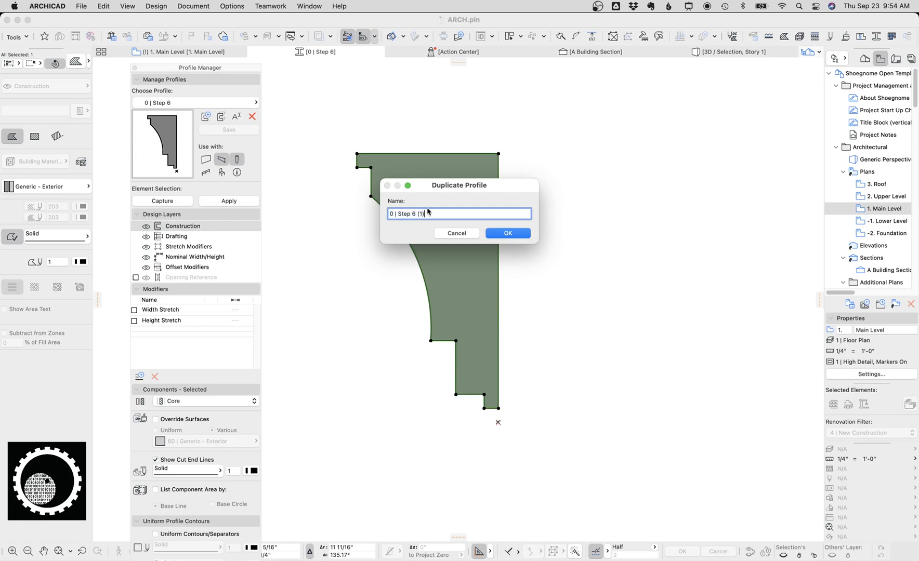
click(507, 233)
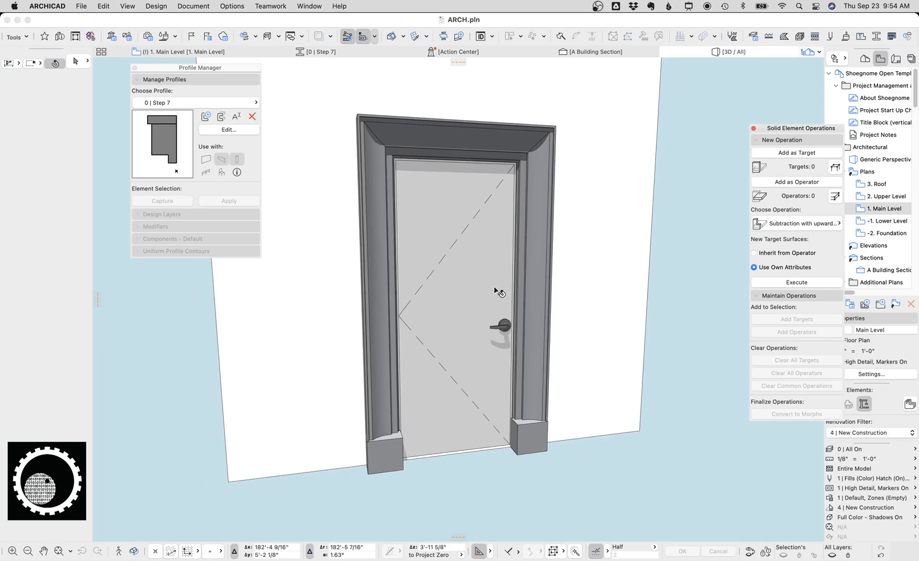
drag(498, 293, 498, 328)
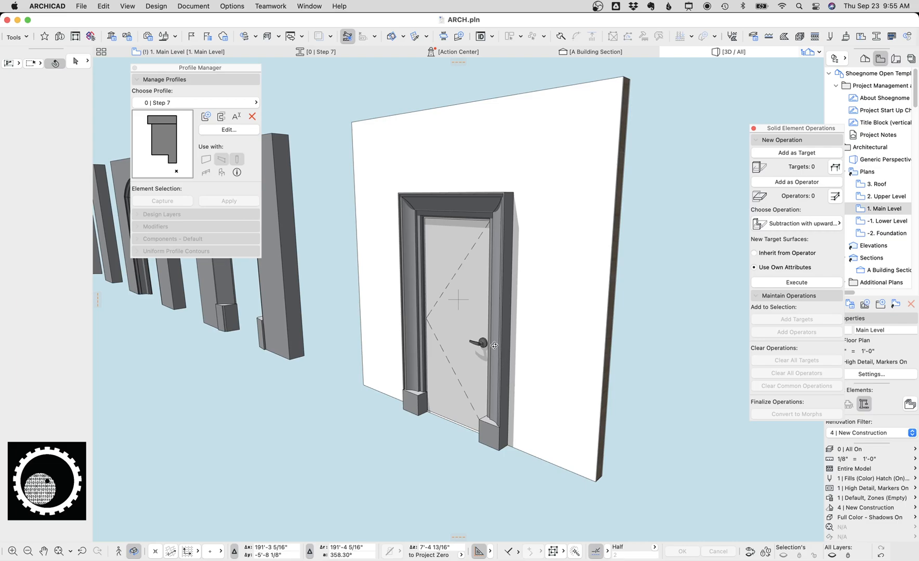
mouse_move(457, 332)
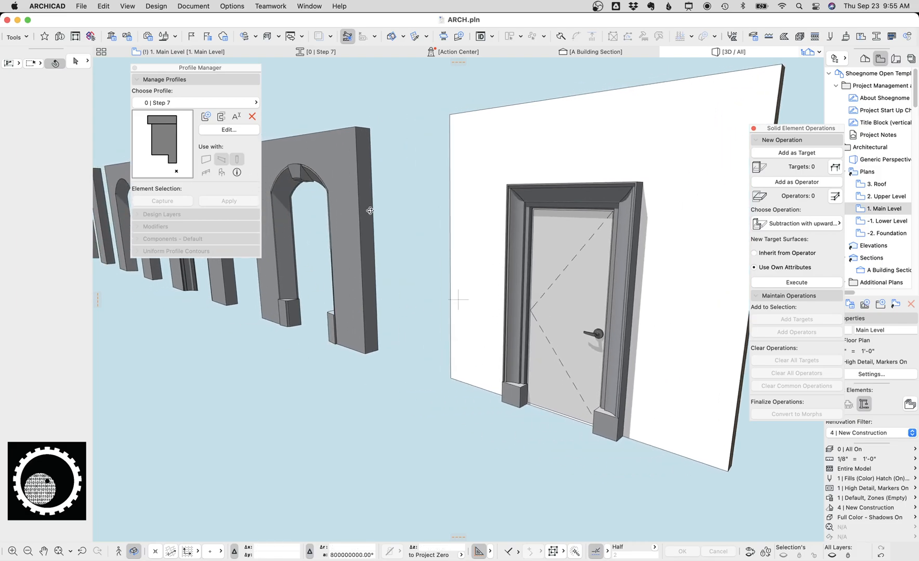
mouse_move(382, 222)
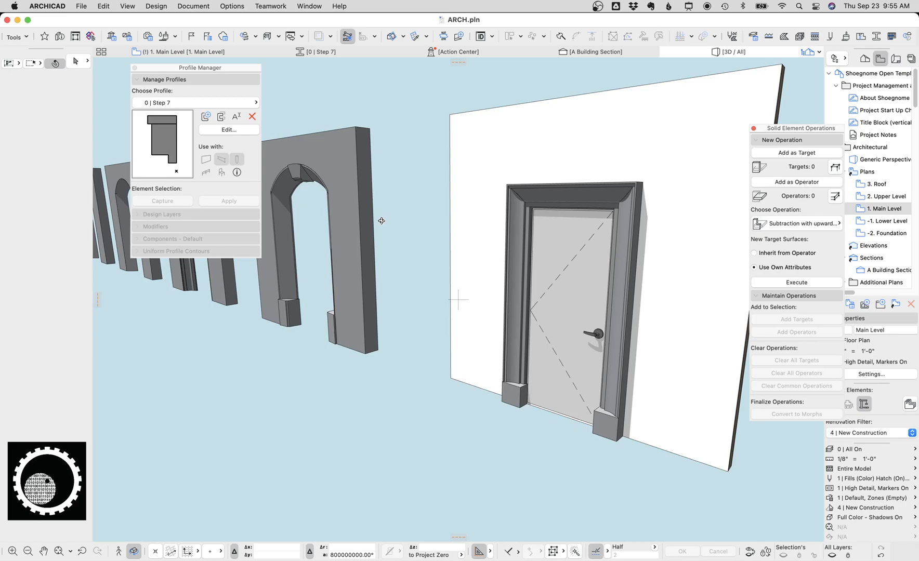
mouse_move(386, 203)
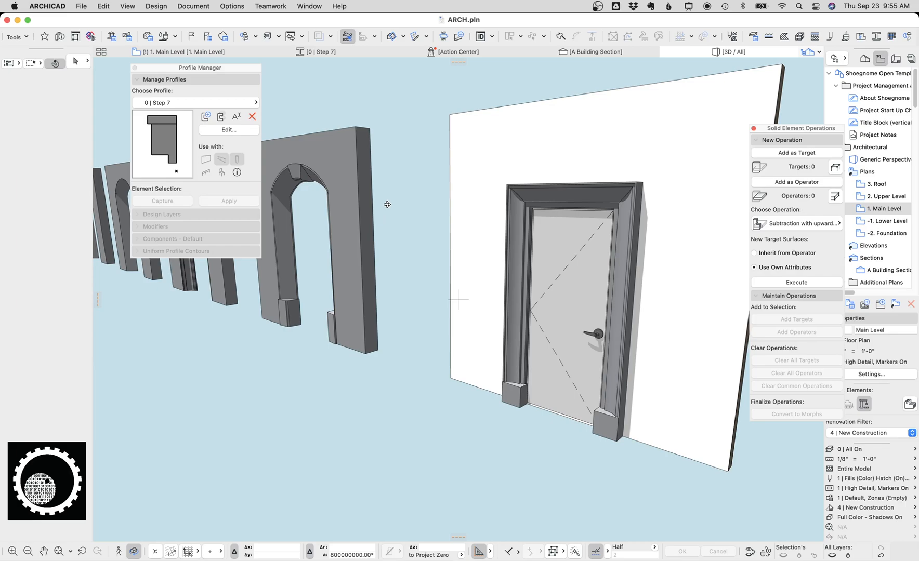